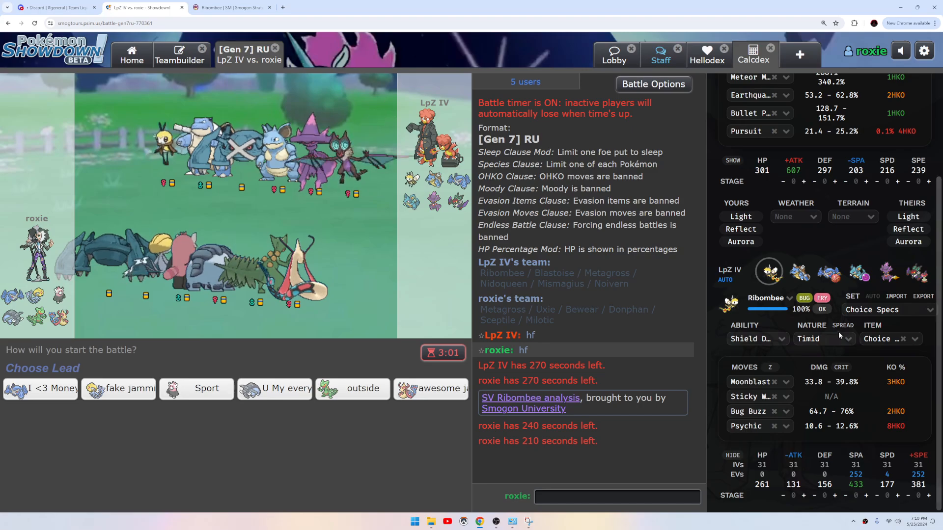
pyautogui.moveTo(274, 388)
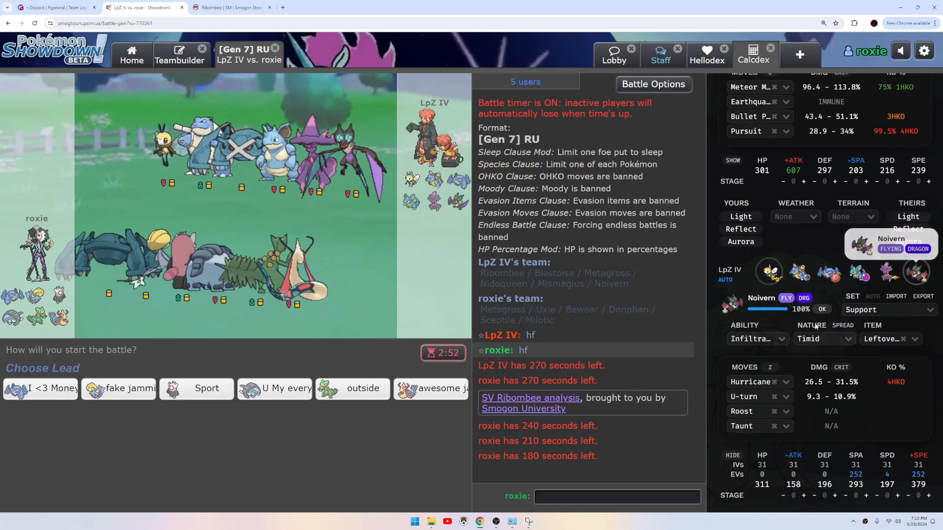
# View the opposing Noivern's possible sets in Calcdex, then head to its Smogon analysis.
pyautogui.click(884, 309)
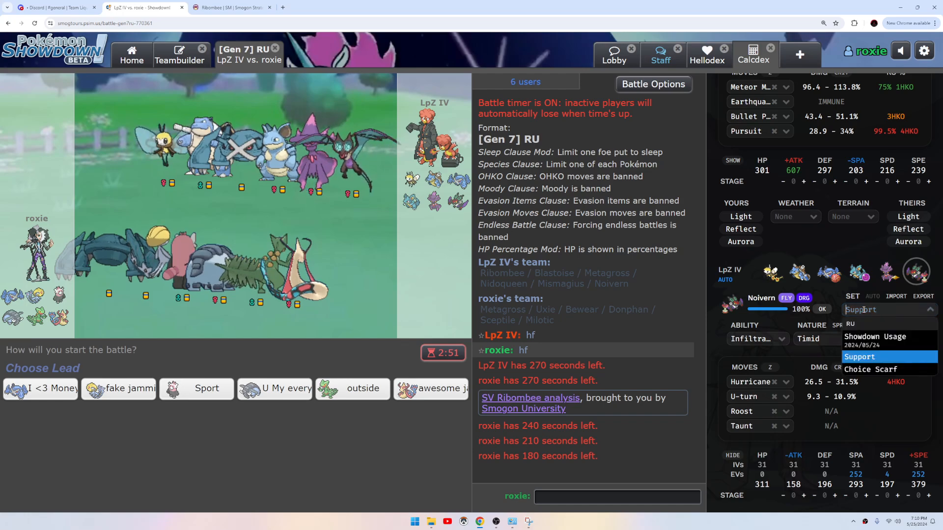
pyautogui.click(232, 7)
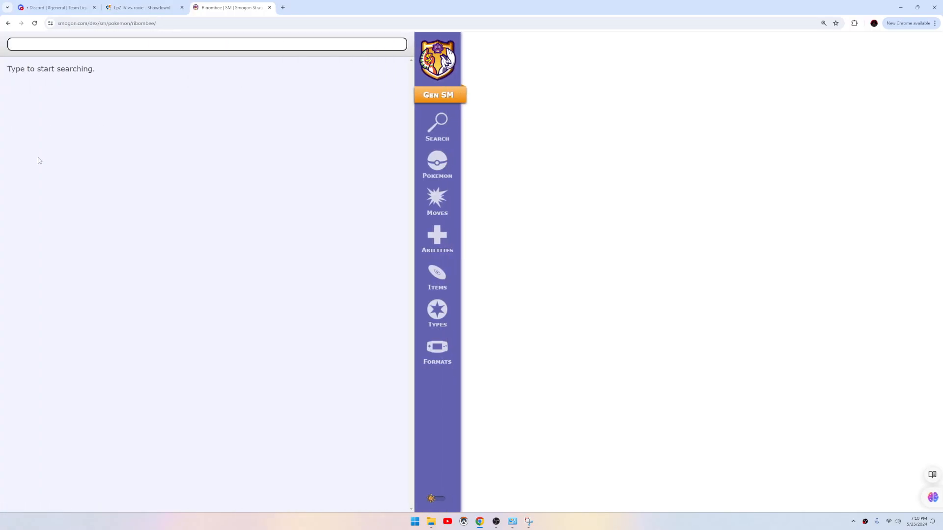
# Search 'no' for Noivern, read its Choice Scarf set and counters, and return to the battle.
pyautogui.write('no')
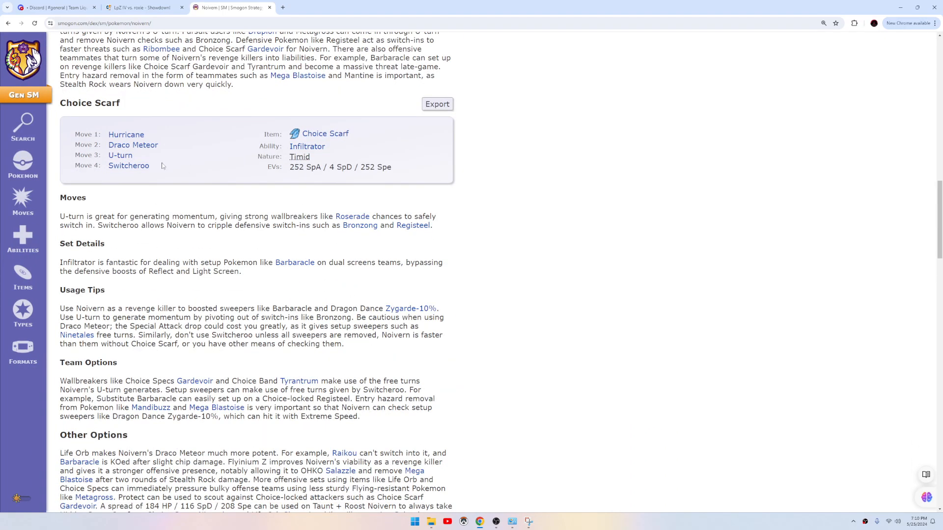
pyautogui.scroll(-3)
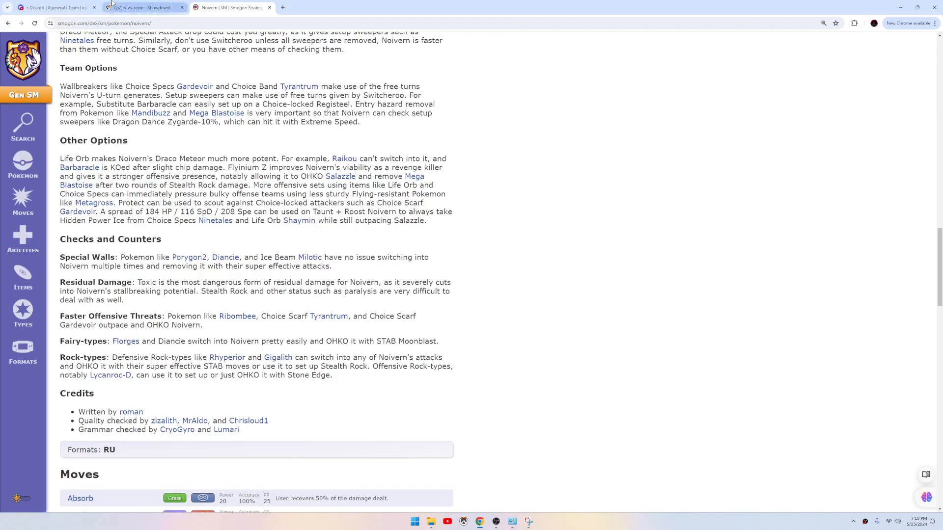
pyautogui.click(144, 7)
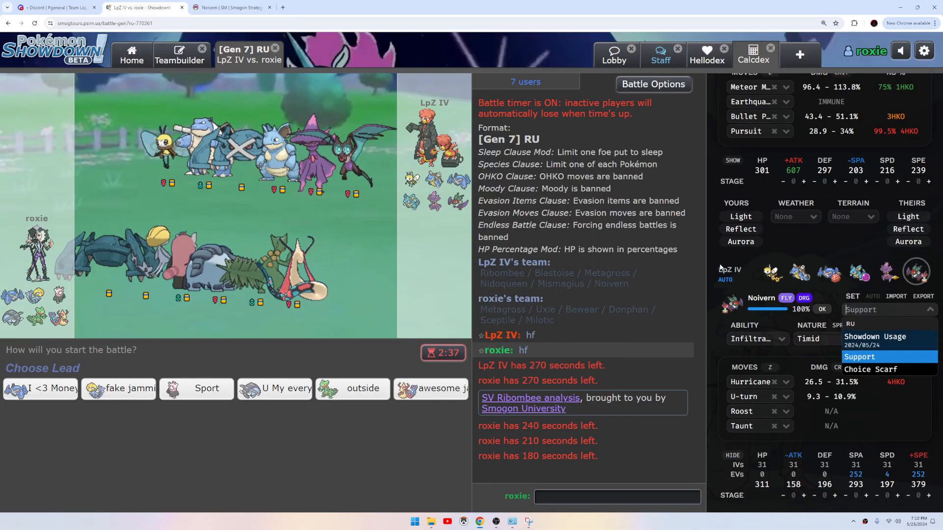
# Dismiss Noivern's set dropdown in the Calcdex panel.
pyautogui.click(798, 273)
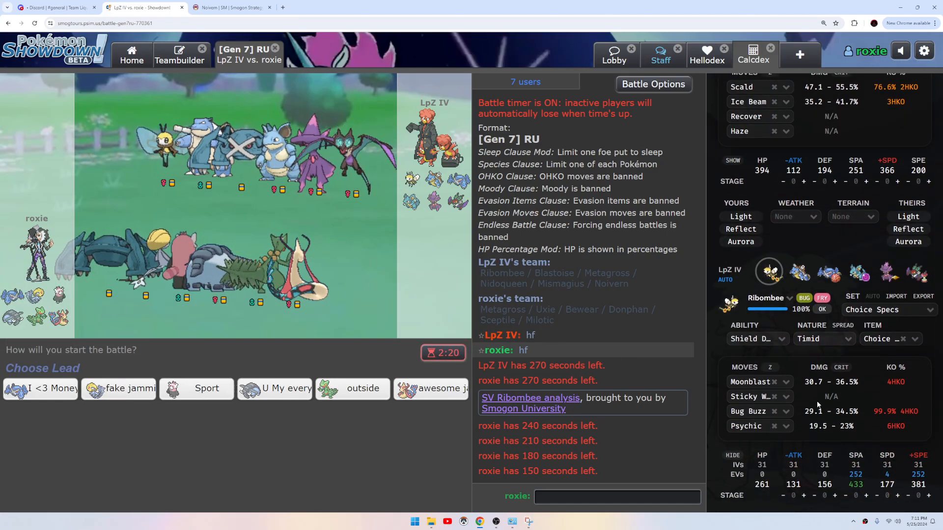
pyautogui.moveTo(793, 357)
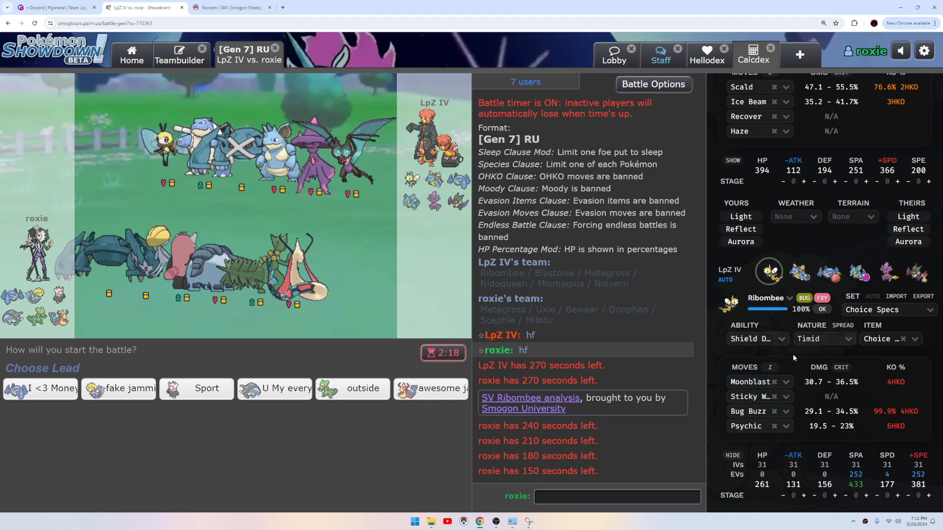
pyautogui.moveTo(118, 387)
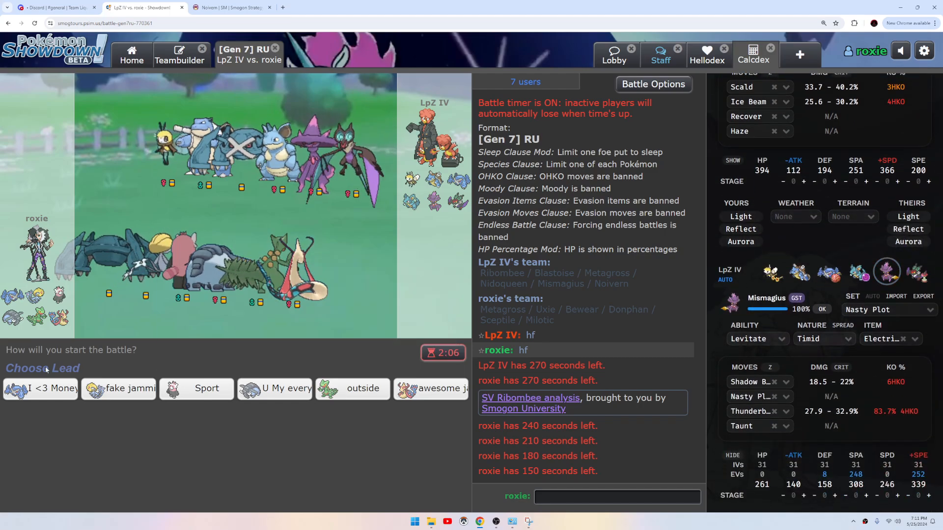
pyautogui.moveTo(351, 388)
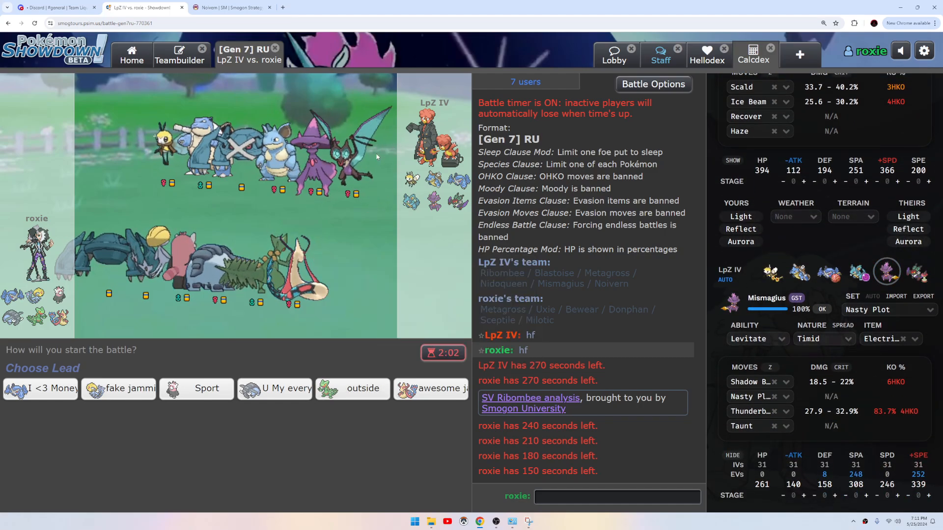
pyautogui.moveTo(352, 389)
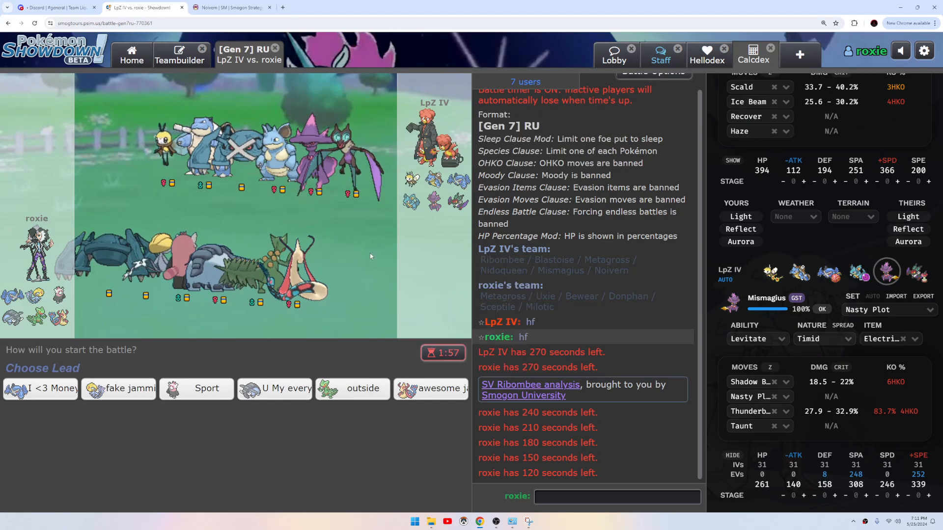
pyautogui.moveTo(352, 388)
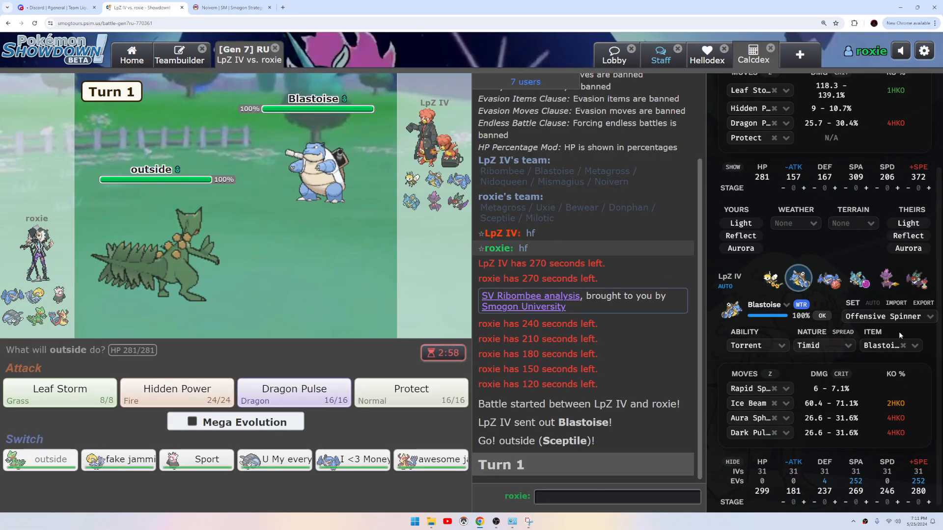
# Keep Blastoise on Offensive Spinner, set Ribombee's calc to Quiver Dance, and lock in Sceptile's Turn 2 move.
pyautogui.click(884, 316)
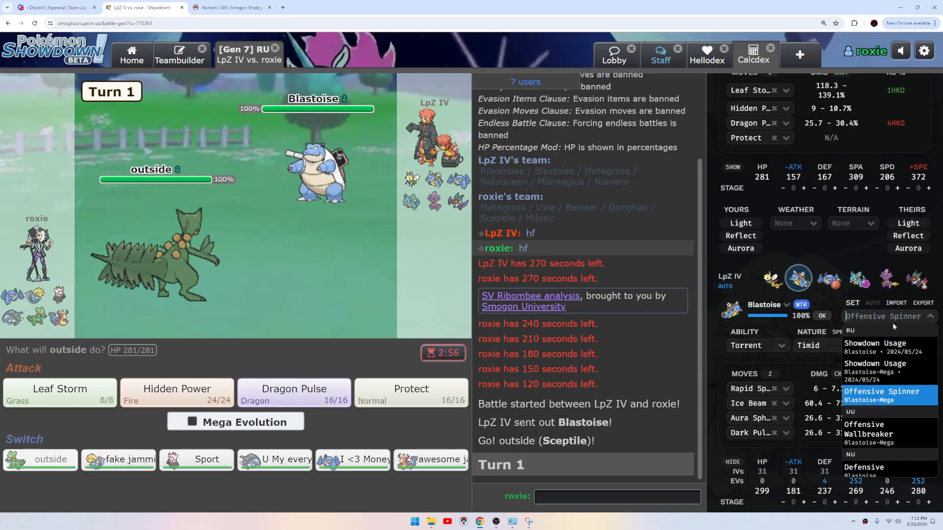
pyautogui.click(881, 392)
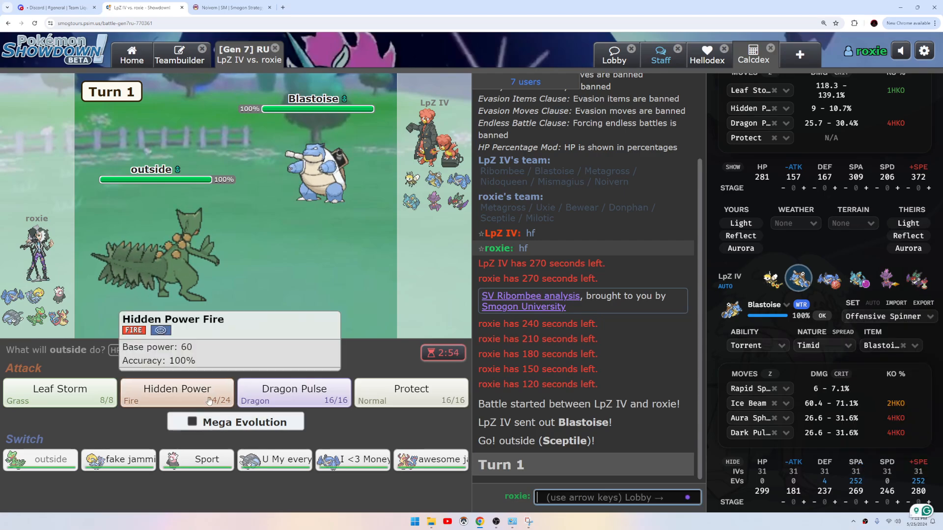
pyautogui.moveTo(312, 168)
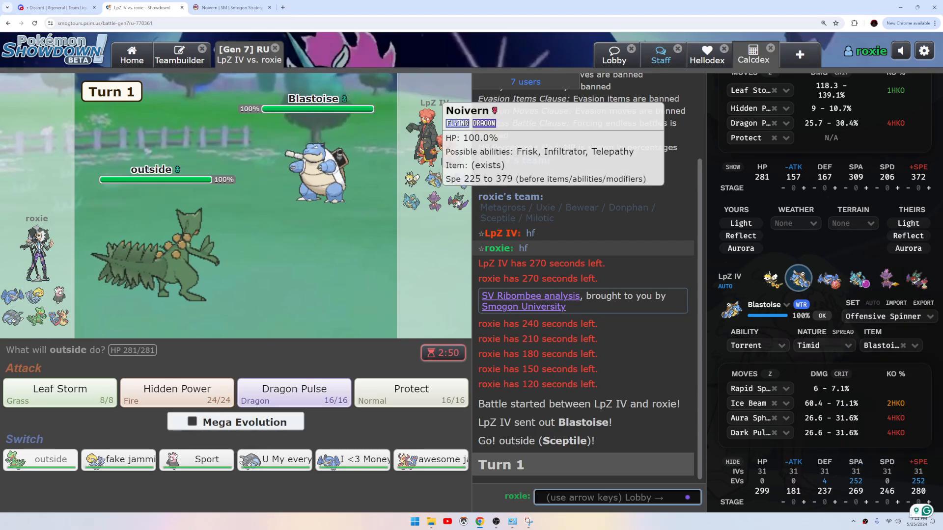
pyautogui.moveTo(907, 283)
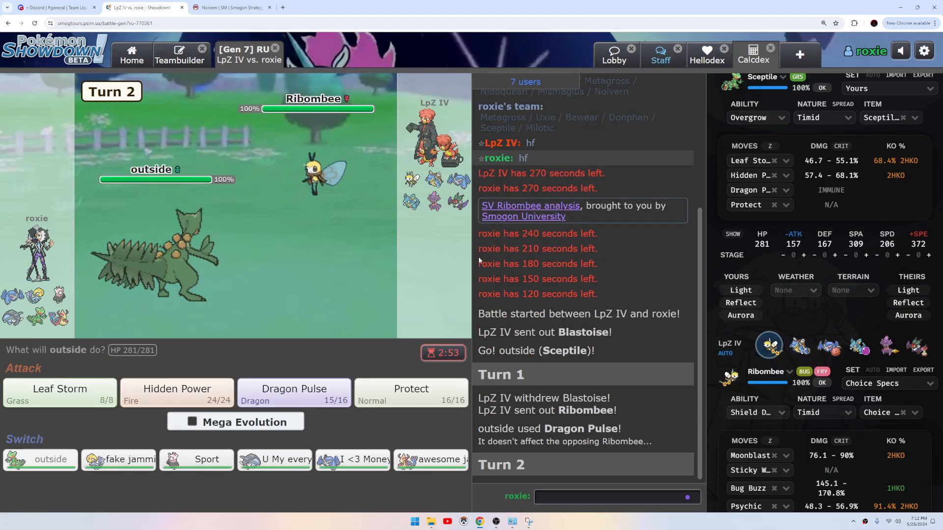
pyautogui.moveTo(318, 174)
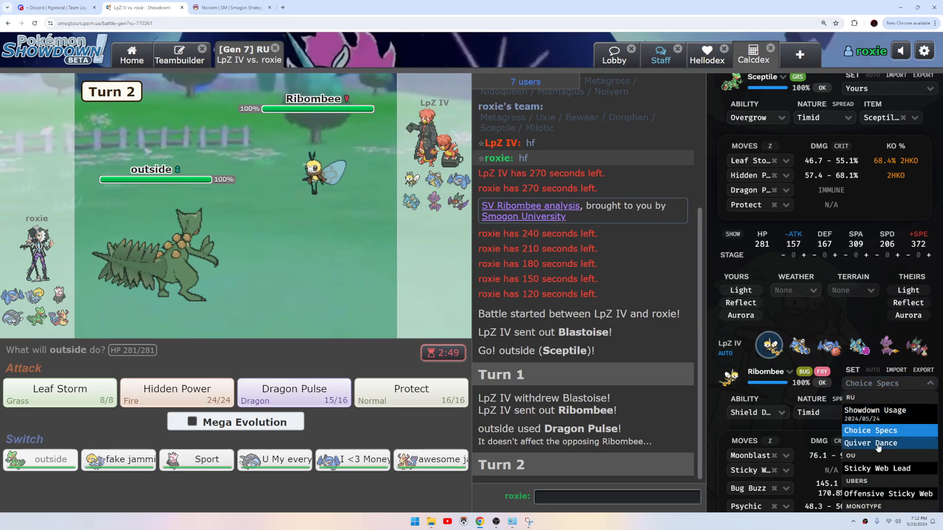
pyautogui.click(871, 443)
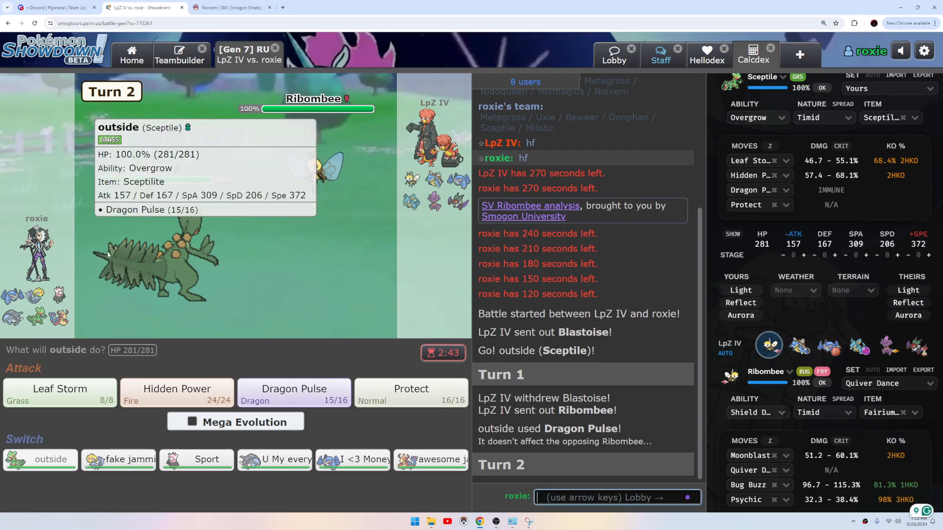
pyautogui.moveTo(352, 459)
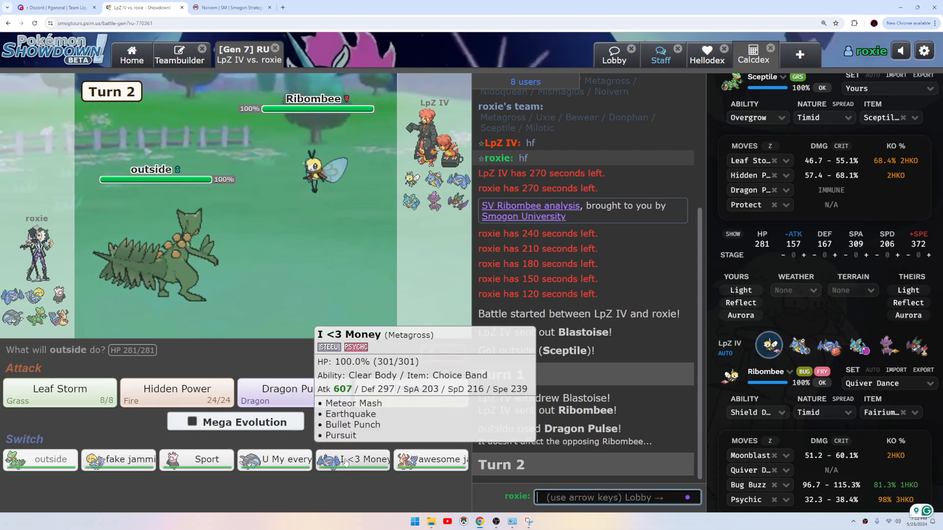
pyautogui.moveTo(118, 460)
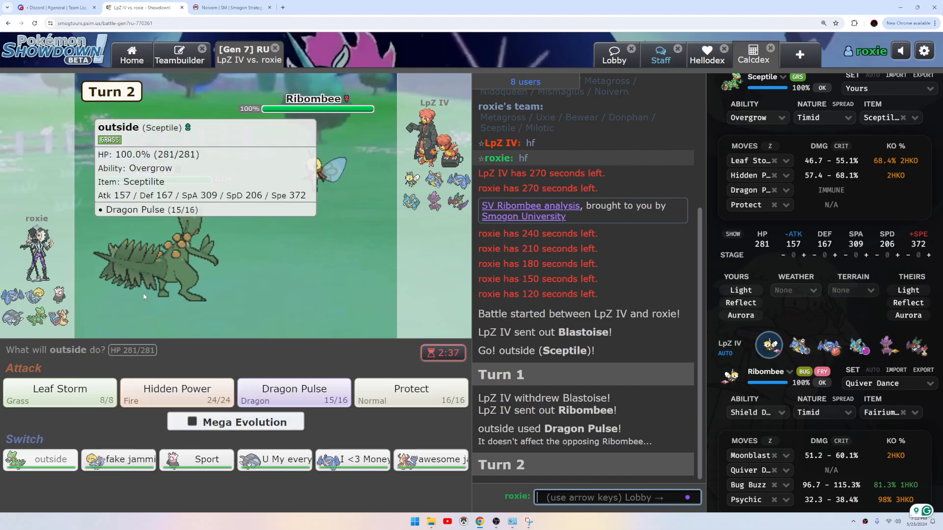
pyautogui.click(192, 421)
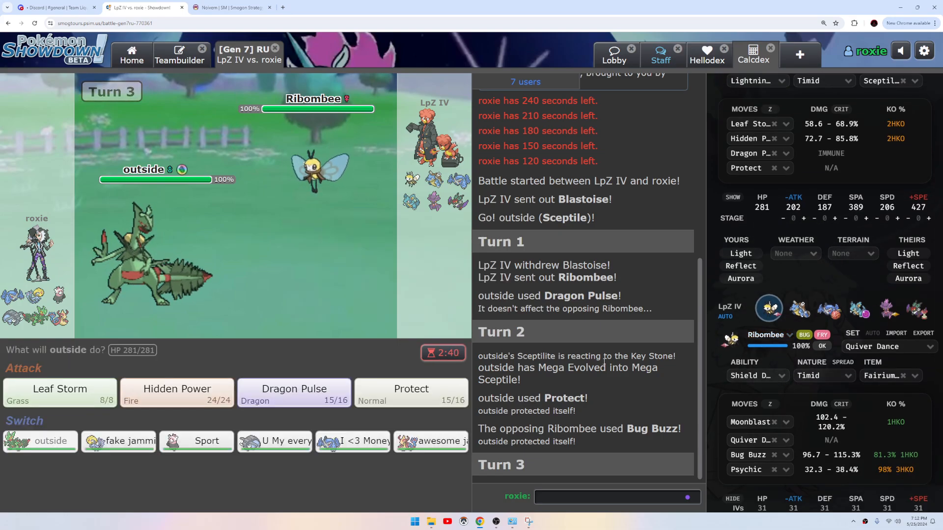
pyautogui.moveTo(430, 440)
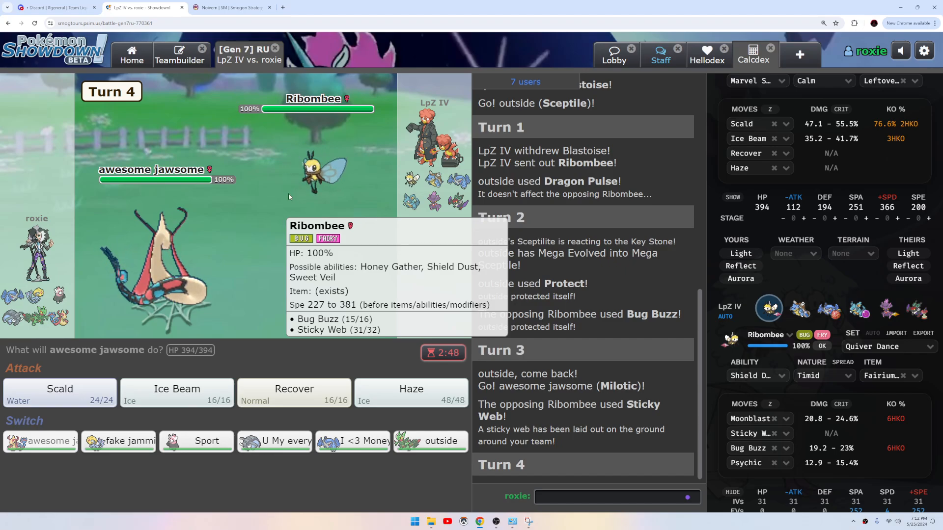
pyautogui.moveTo(119, 441)
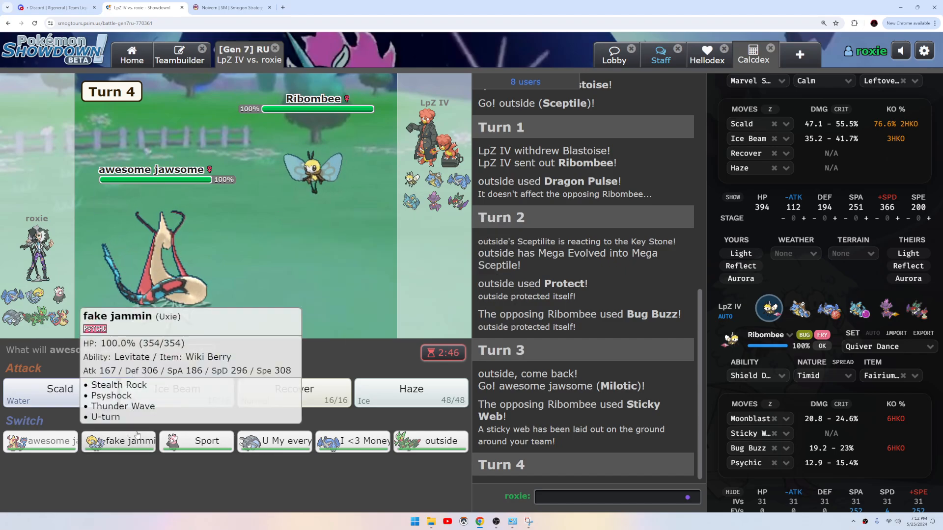
# Bring Milotic in for Sceptile, then hit Ribombee with Ice Beam.
pyautogui.click(119, 440)
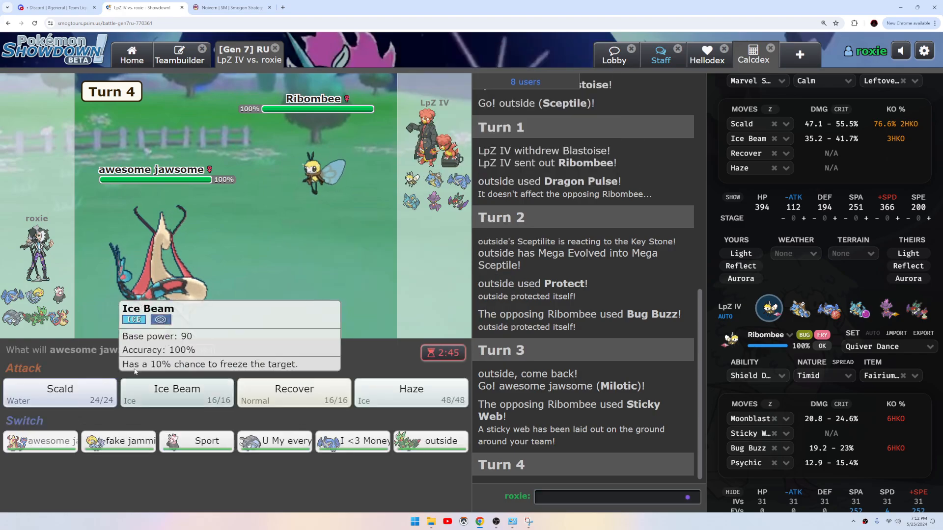
pyautogui.moveTo(60, 389)
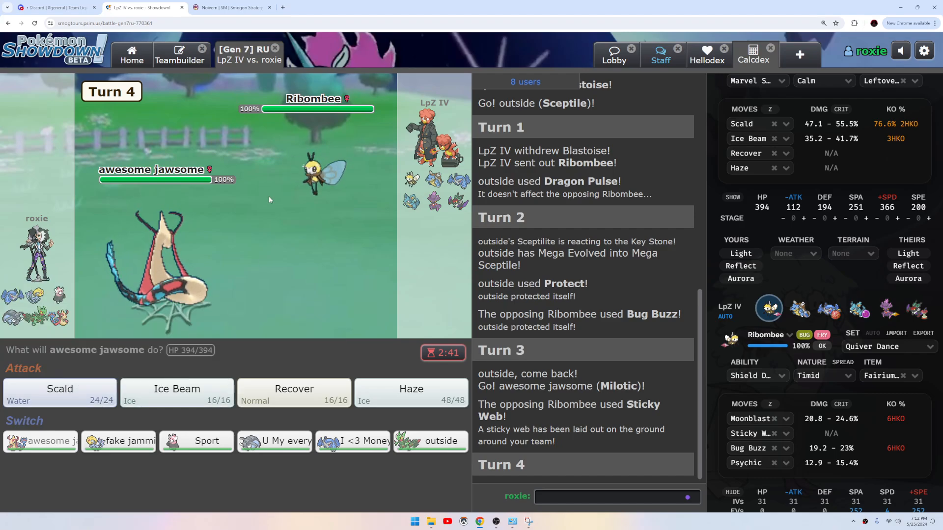
pyautogui.click(175, 393)
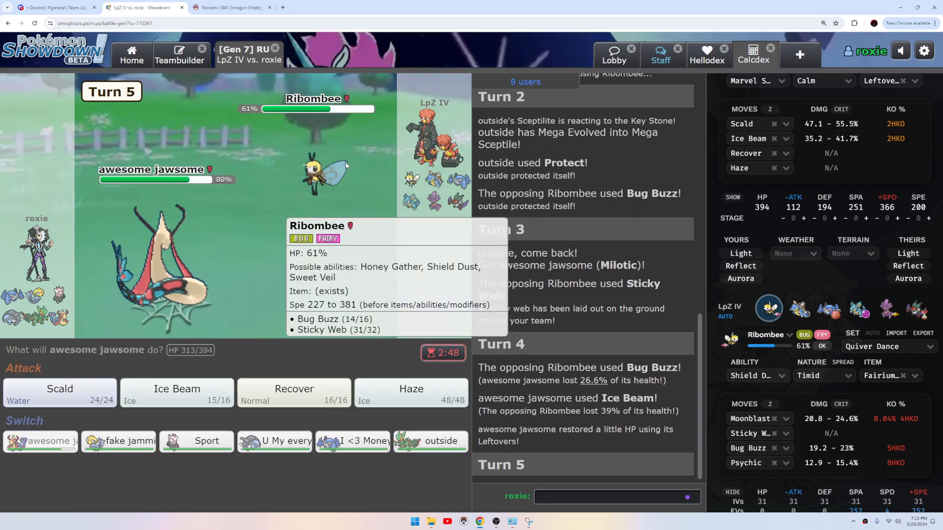
# Use Ice Beam as Metagross comes in, then list Metagross's possible sets in Calcdex.
pyautogui.click(176, 389)
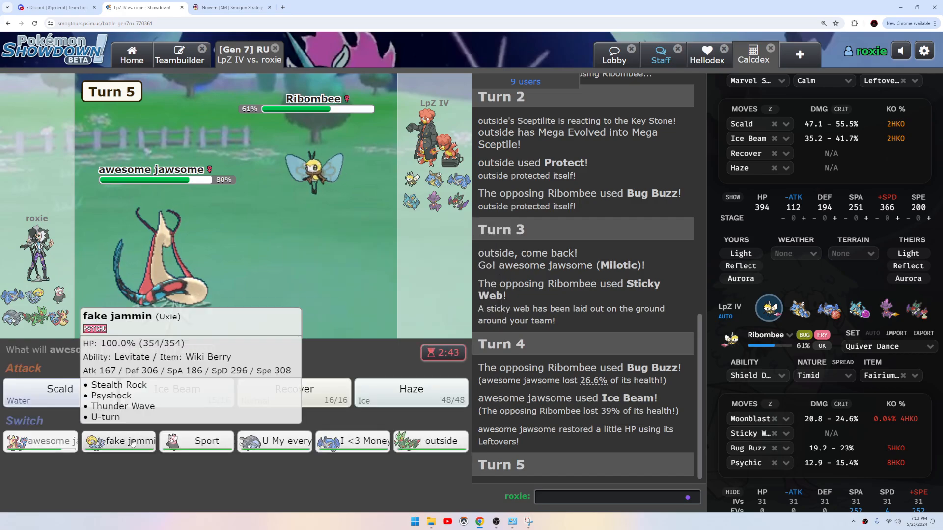
pyautogui.moveTo(330, 171)
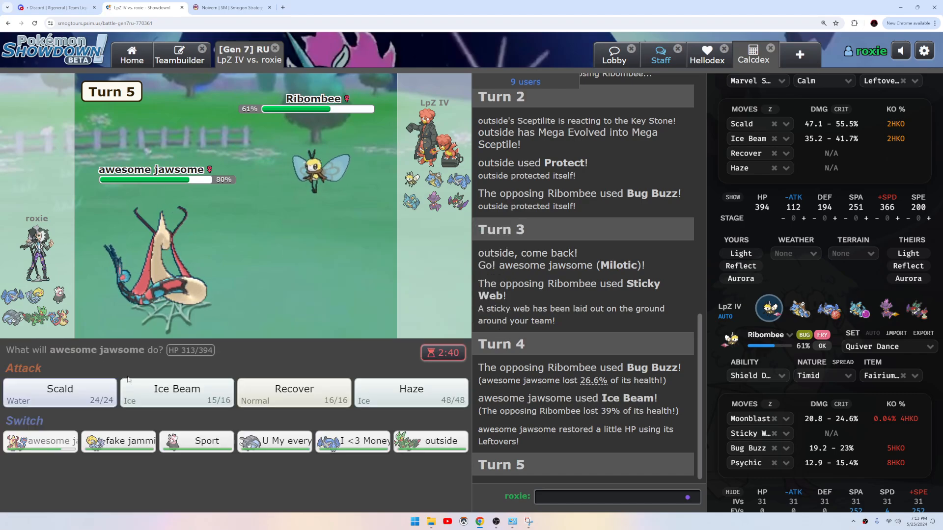
pyautogui.moveTo(274, 440)
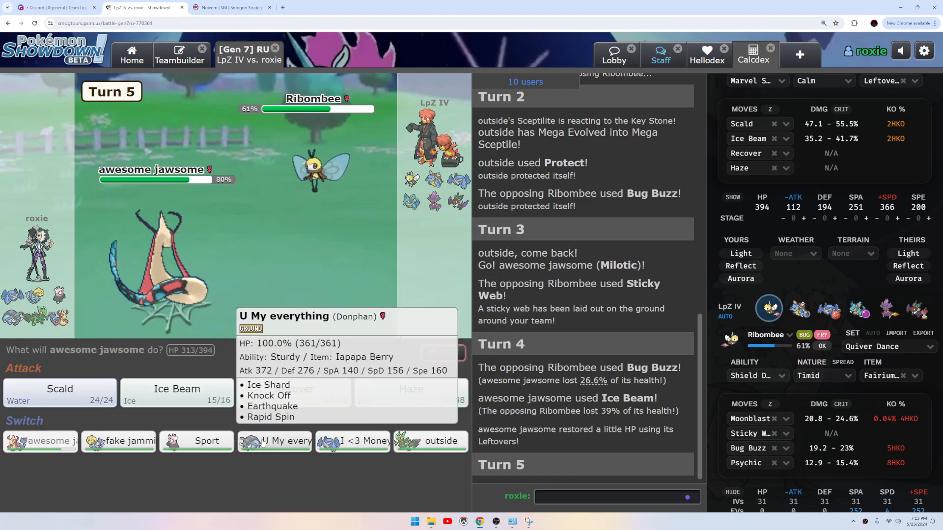
pyautogui.moveTo(481, 183)
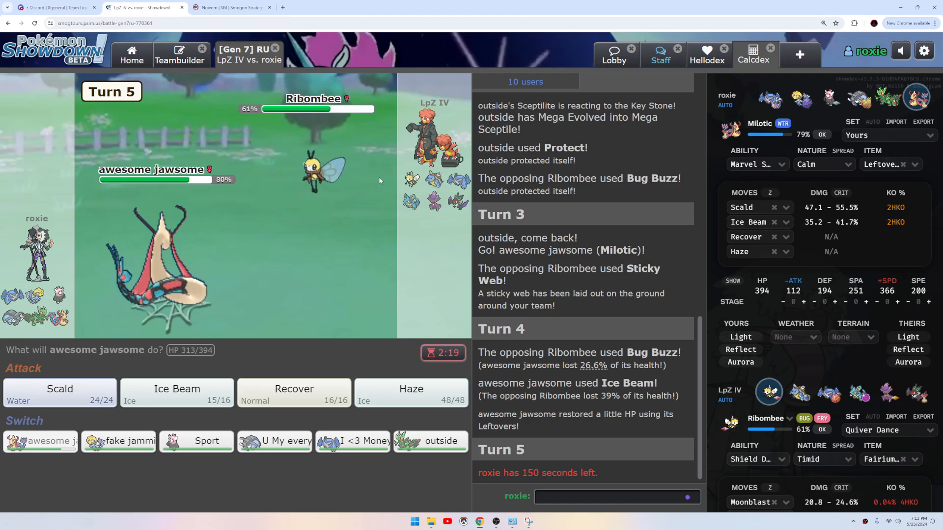
pyautogui.moveTo(412, 181)
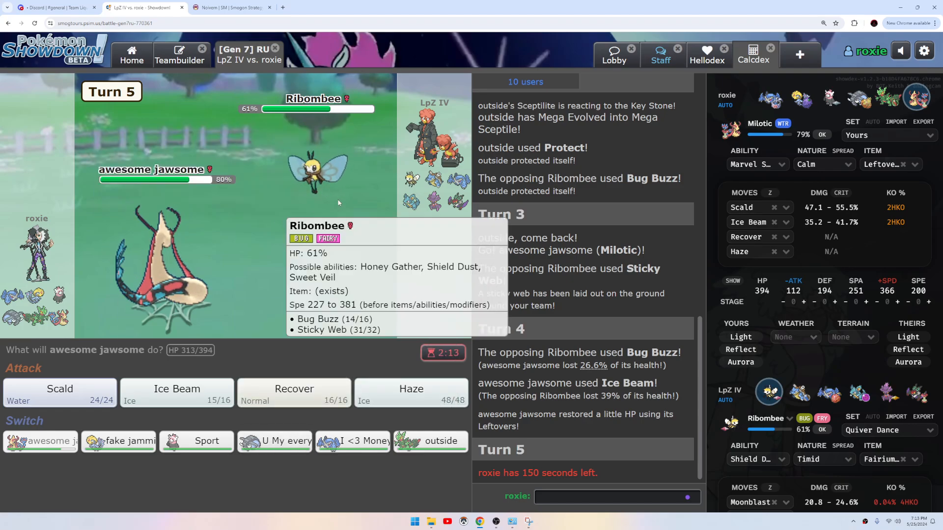
pyautogui.moveTo(176, 389)
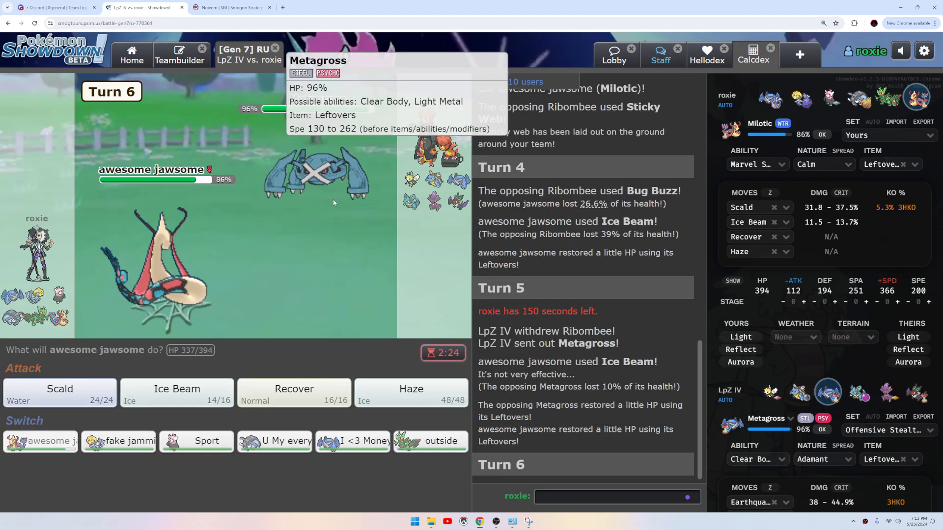
pyautogui.moveTo(273, 441)
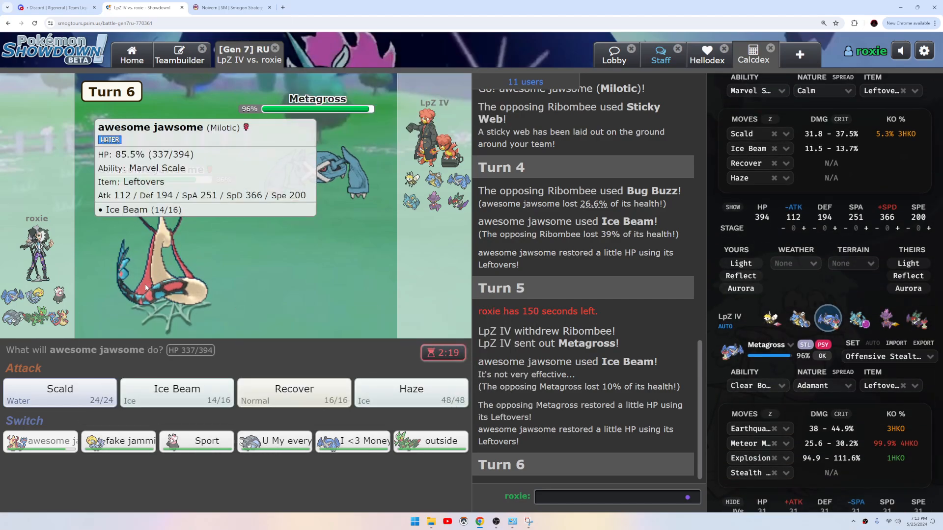
pyautogui.click(883, 355)
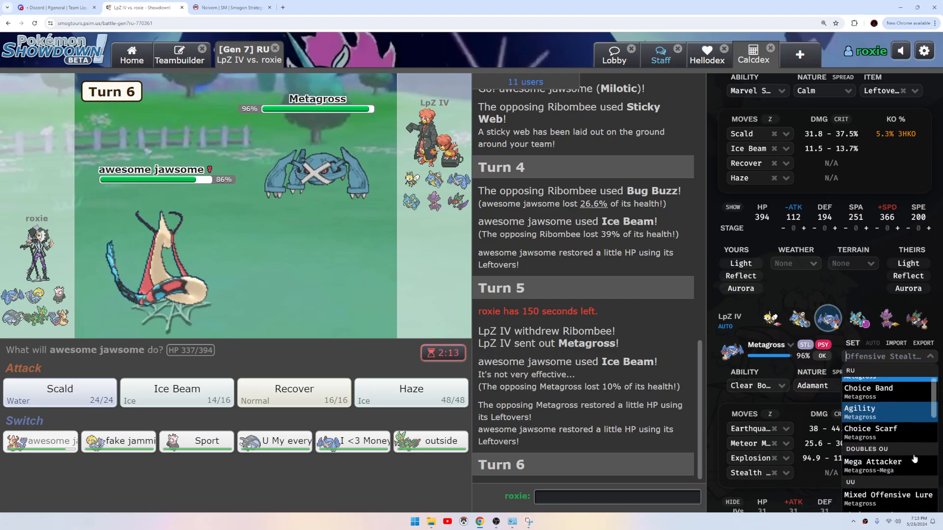
# Read Metagross's Smogon RU entry through its Offensive Stealth Rock and Choice Band sets.
pyautogui.click(232, 7)
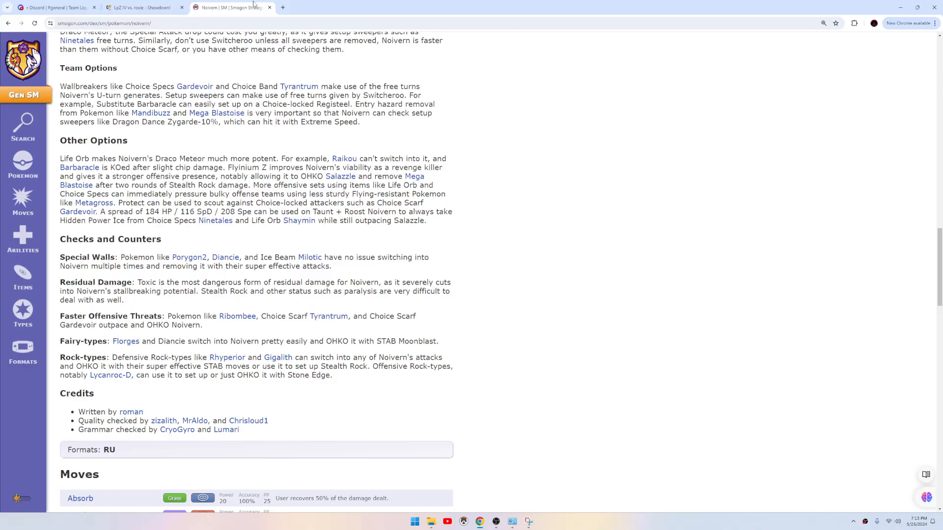
pyautogui.click(23, 127)
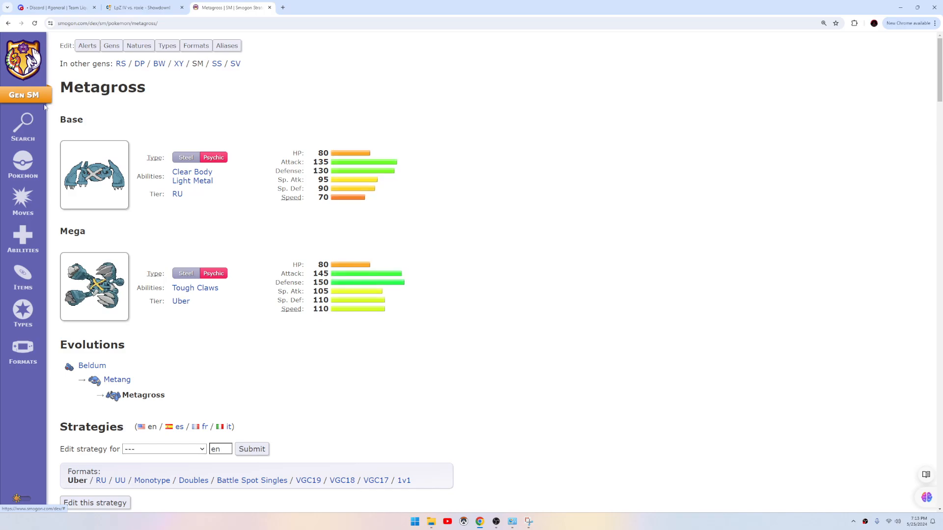
pyautogui.scroll(-3)
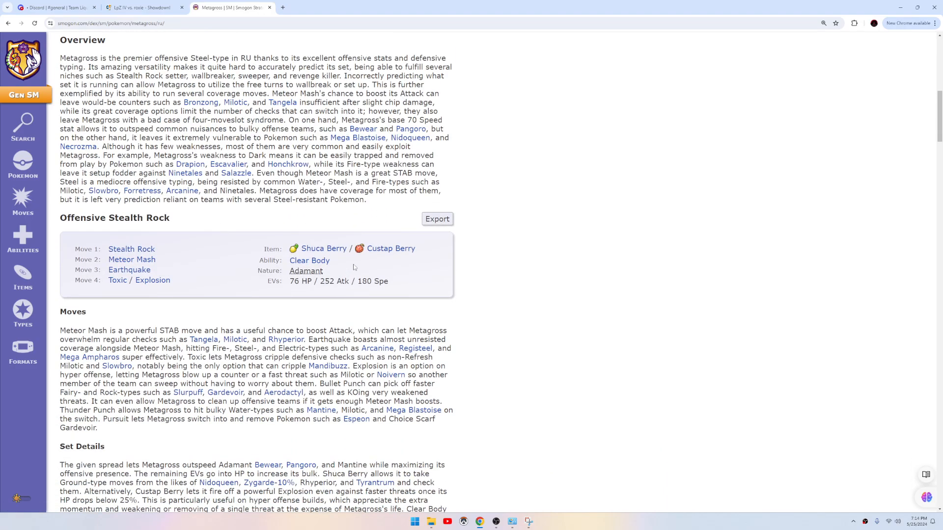
pyautogui.scroll(-3)
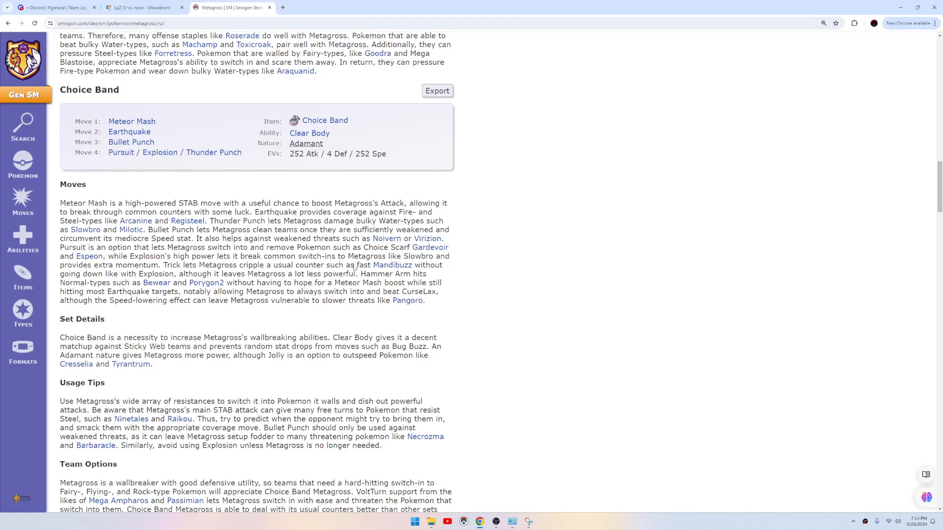
pyautogui.scroll(-3)
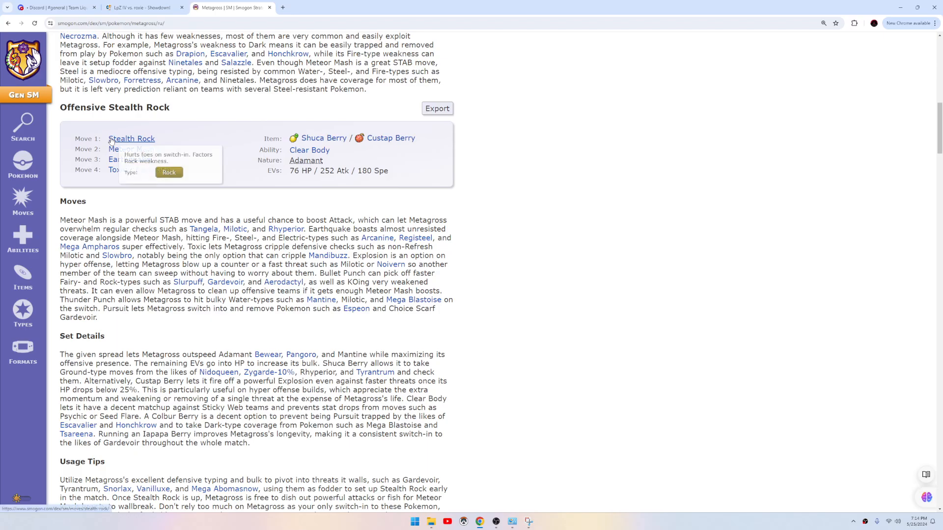
# Return from Smogon to the ongoing battle on Turn 6.
pyautogui.click(142, 7)
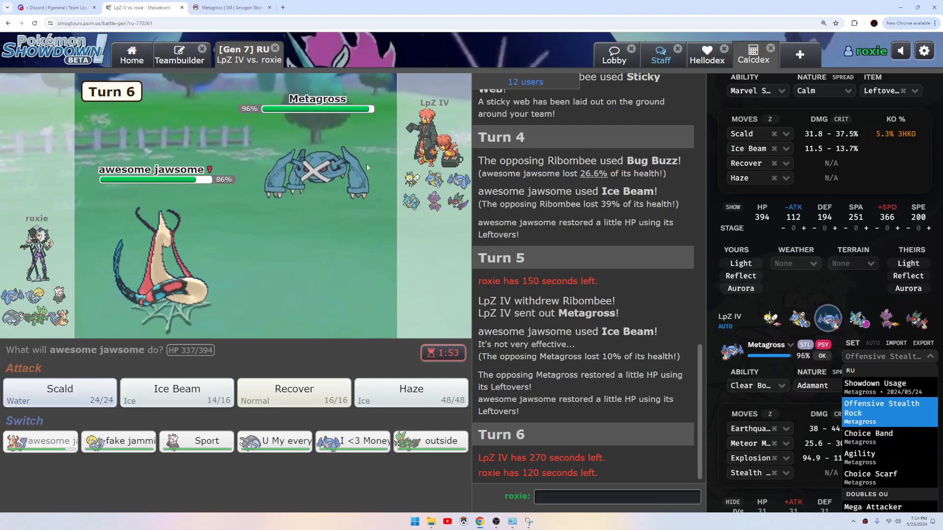
pyautogui.moveTo(119, 441)
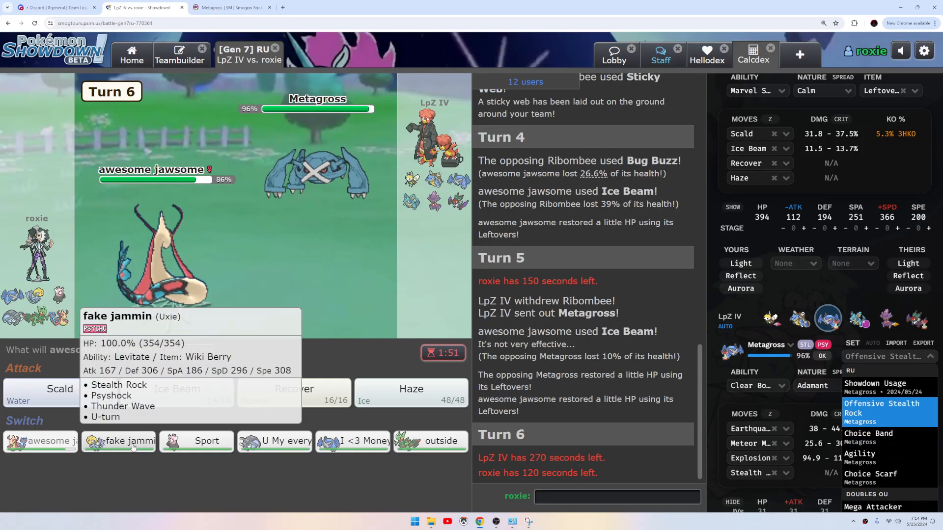
pyautogui.moveTo(40, 441)
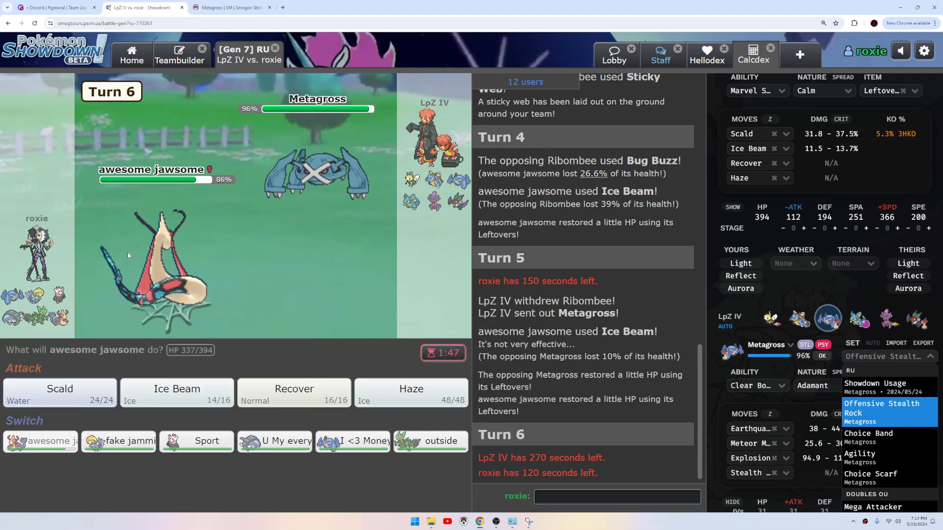
pyautogui.moveTo(410, 204)
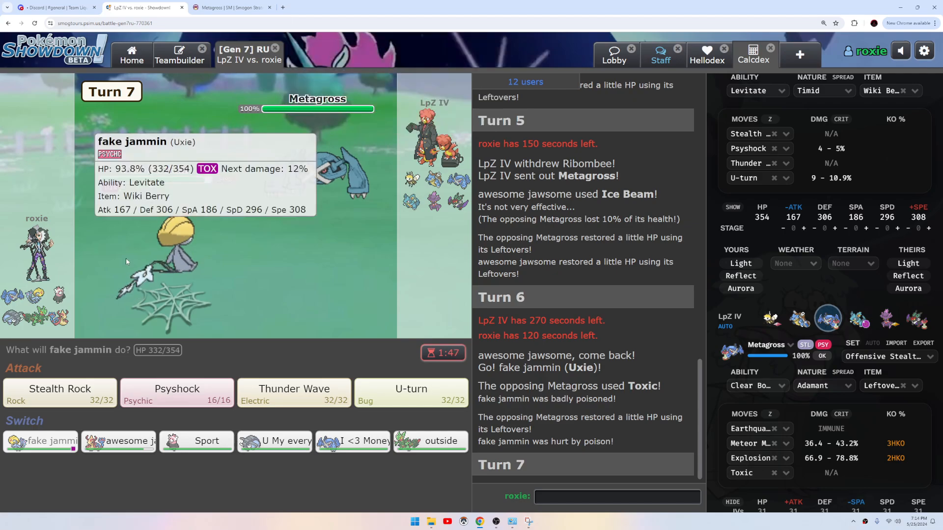
pyautogui.moveTo(274, 441)
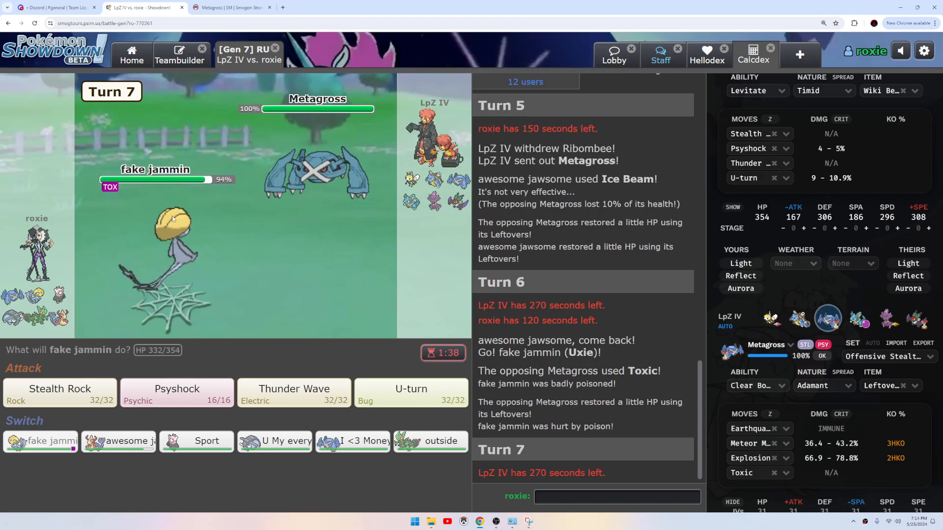
pyautogui.moveTo(294, 389)
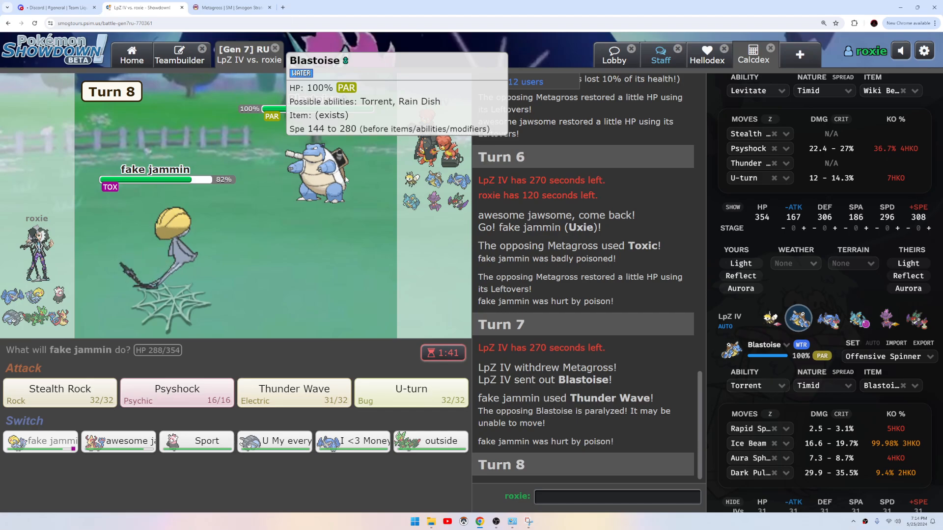
pyautogui.moveTo(119, 440)
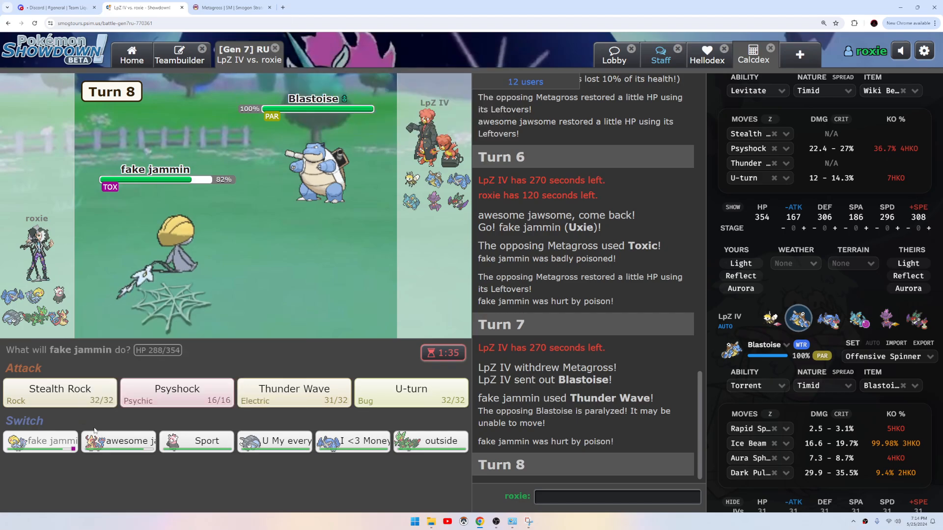
pyautogui.moveTo(196, 441)
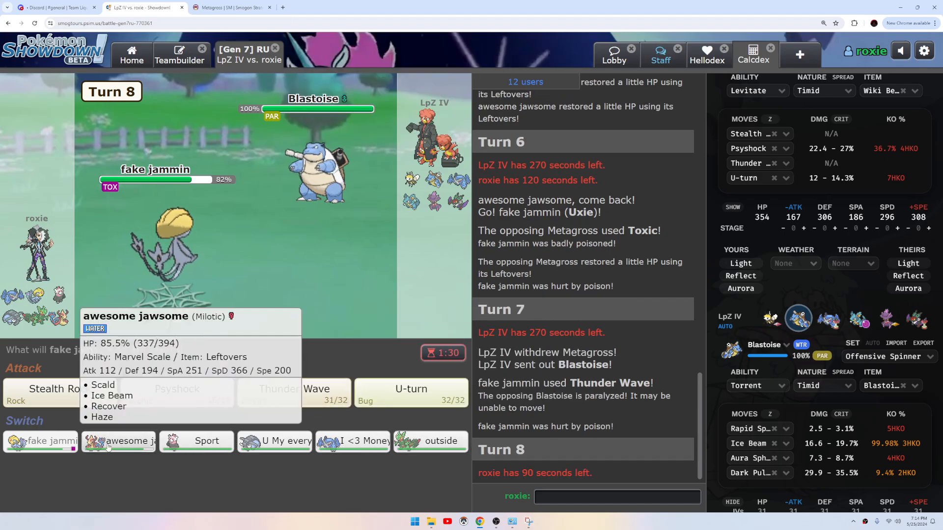
pyautogui.moveTo(420, 412)
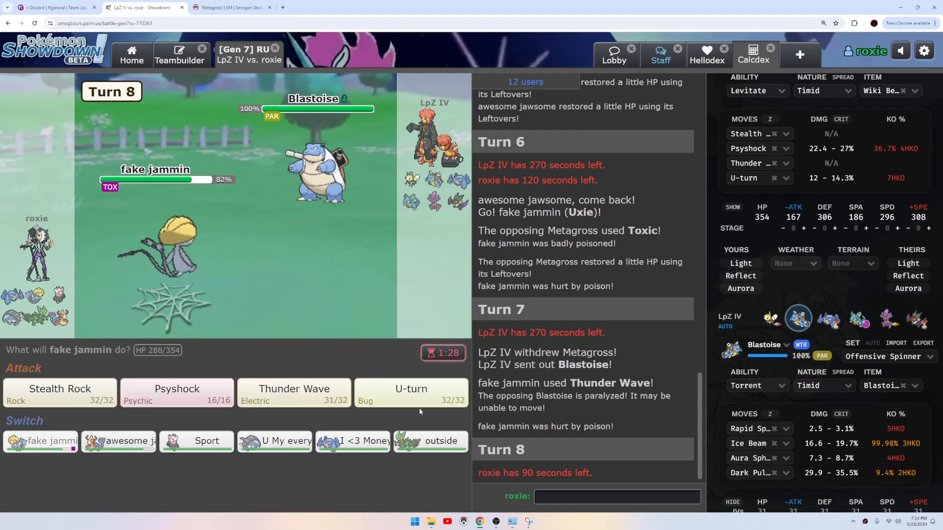
# Pivot Uxie out with U-turn on both turns against Blastoise.
pyautogui.click(411, 394)
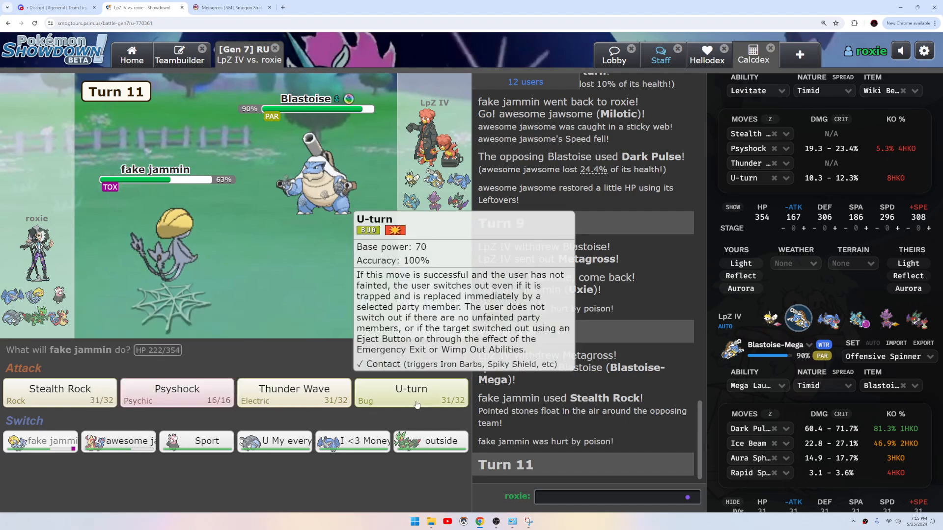
pyautogui.click(410, 394)
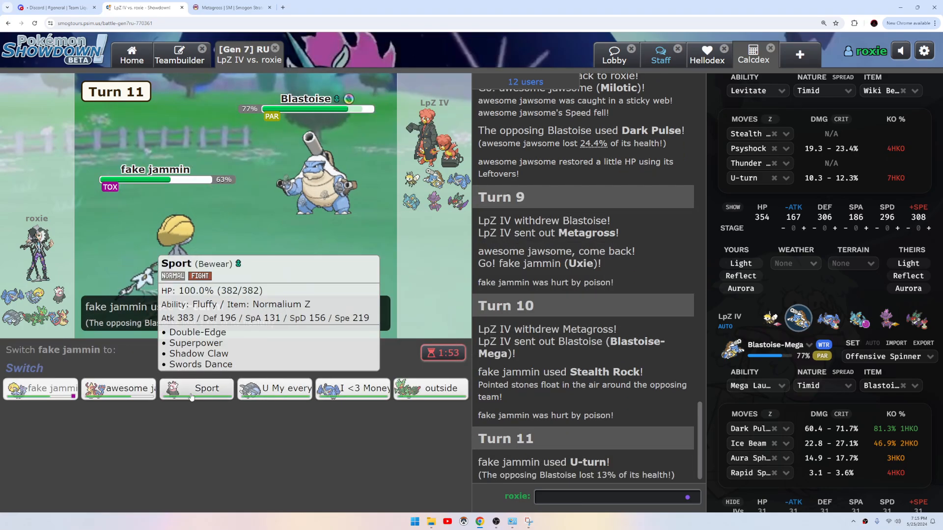
pyautogui.moveTo(40, 388)
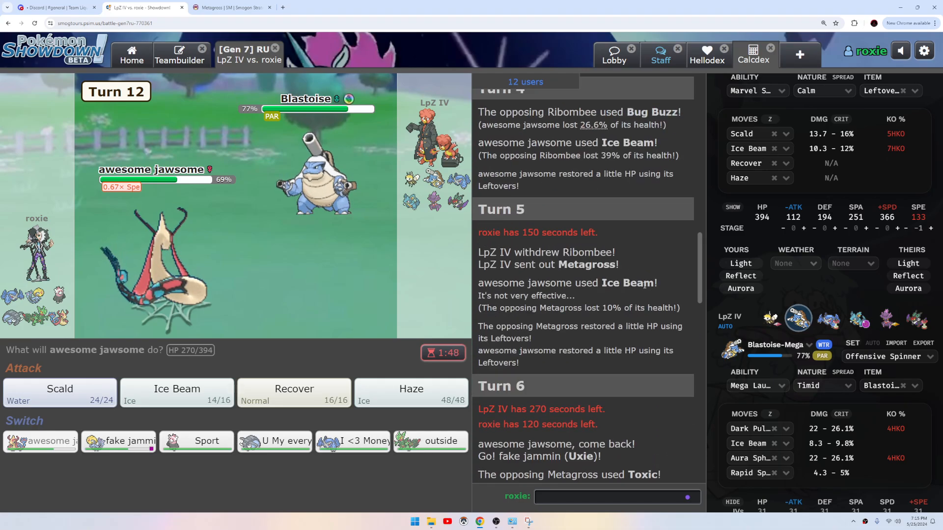
pyautogui.moveTo(60, 393)
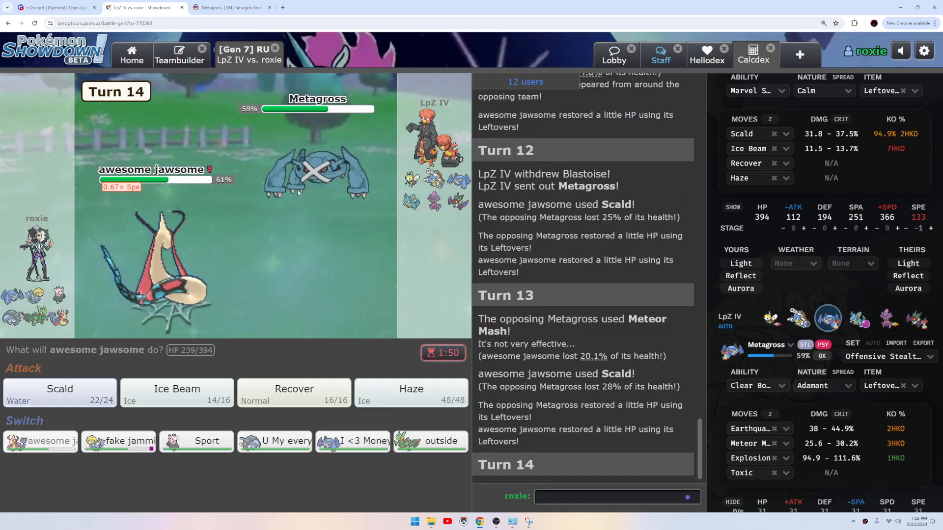
pyautogui.moveTo(351, 441)
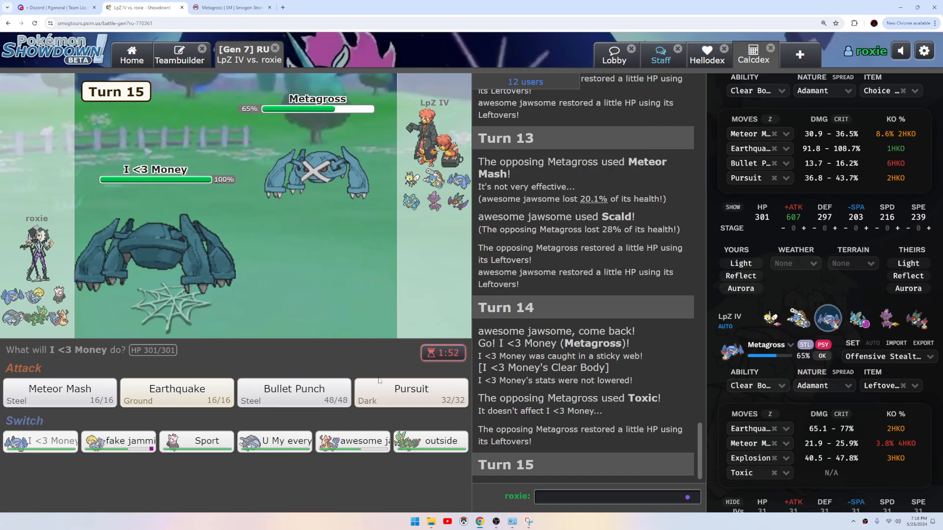
pyautogui.moveTo(197, 441)
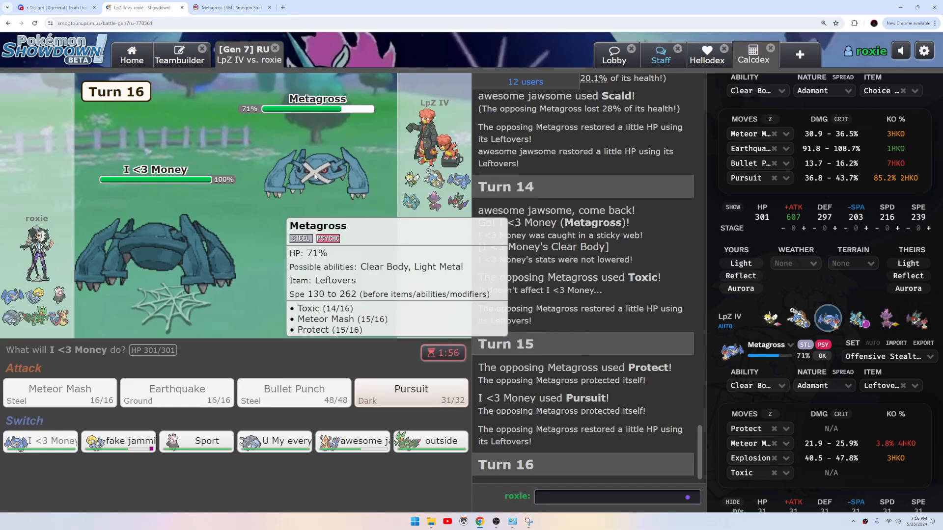
pyautogui.moveTo(387, 267)
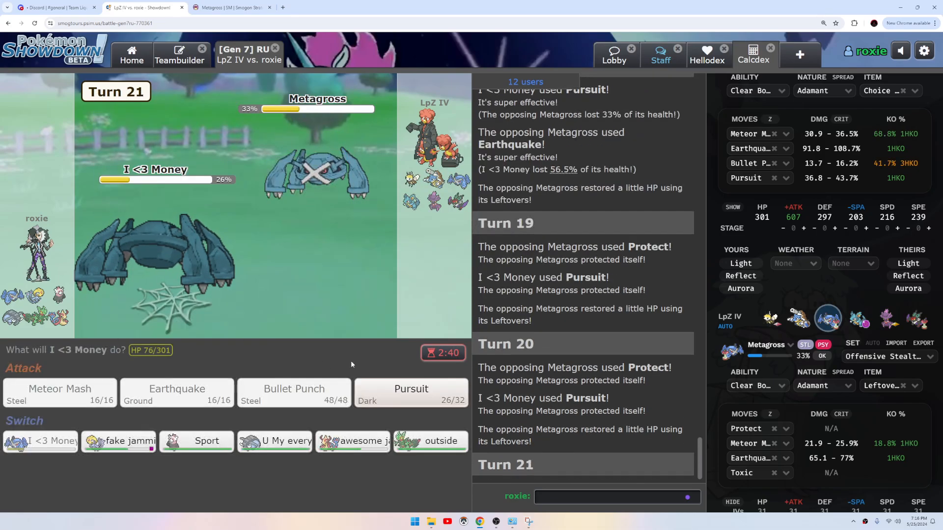
# Finish off the opposing Metagross with Pursuit, then set Stealth Rock on the opponent's side.
pyautogui.click(411, 393)
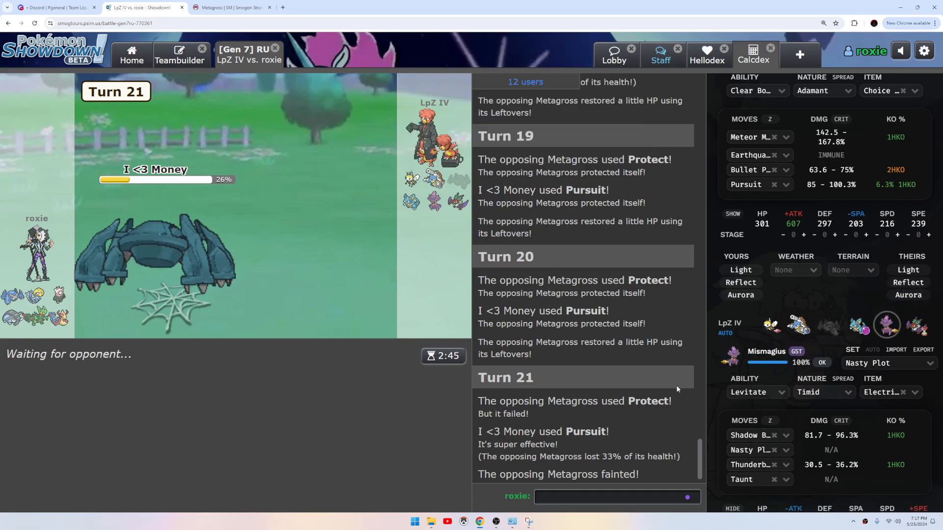
pyautogui.moveTo(346, 253)
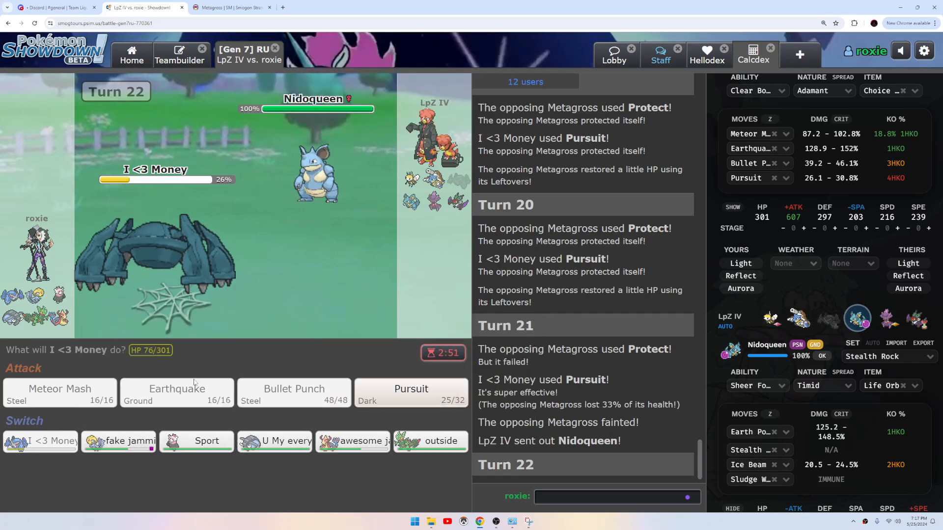
pyautogui.moveTo(119, 441)
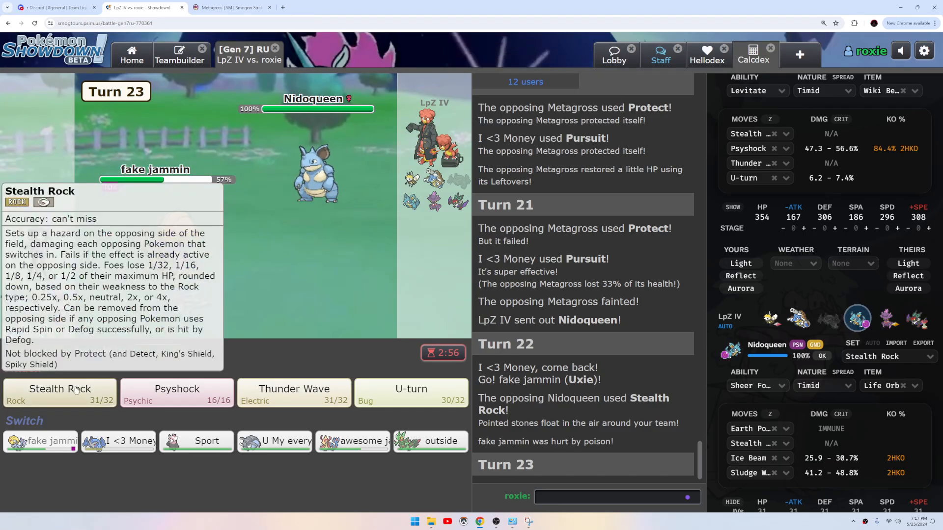
pyautogui.click(60, 392)
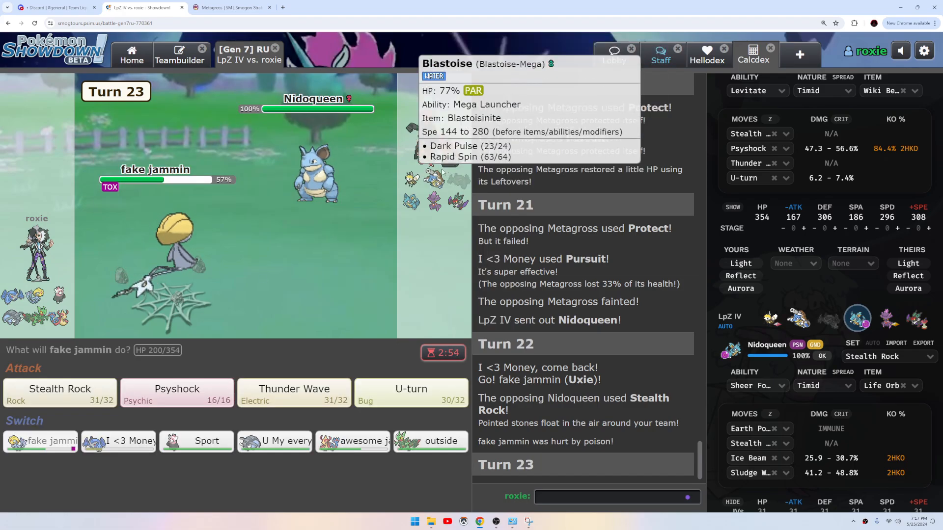
pyautogui.moveTo(59, 394)
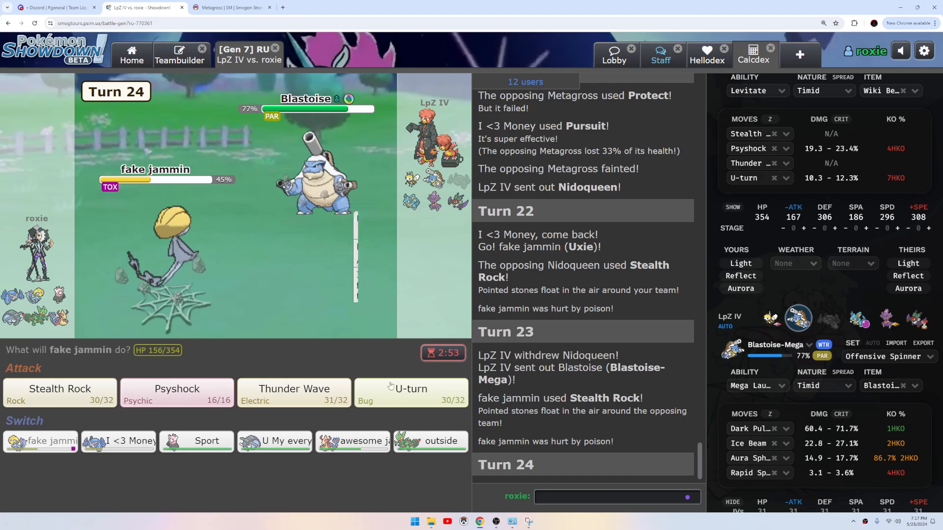
pyautogui.moveTo(197, 441)
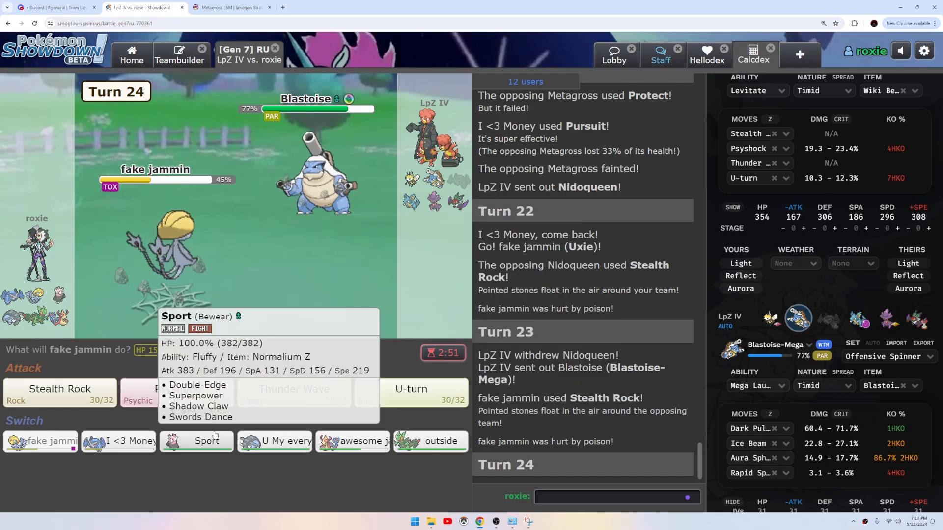
pyautogui.moveTo(119, 440)
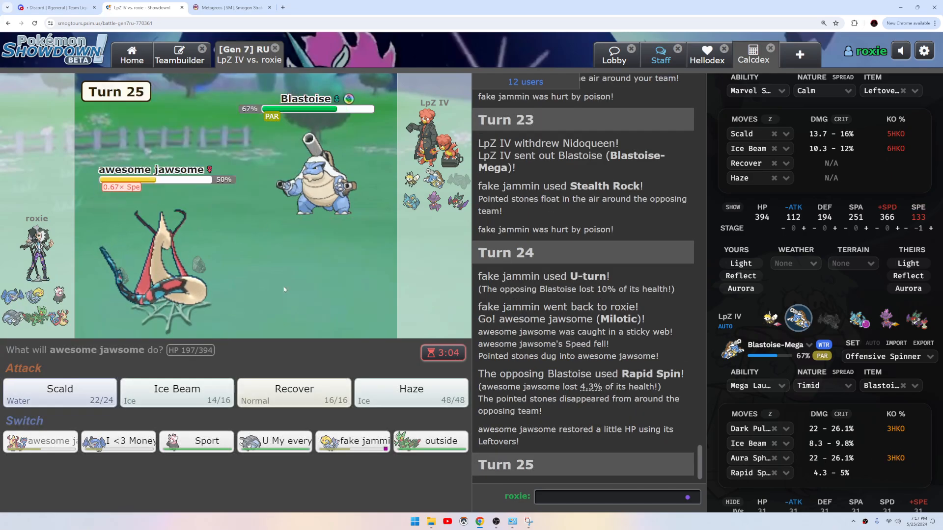
# Have Milotic use Recover on turn 25 to return to full health.
pyautogui.click(294, 393)
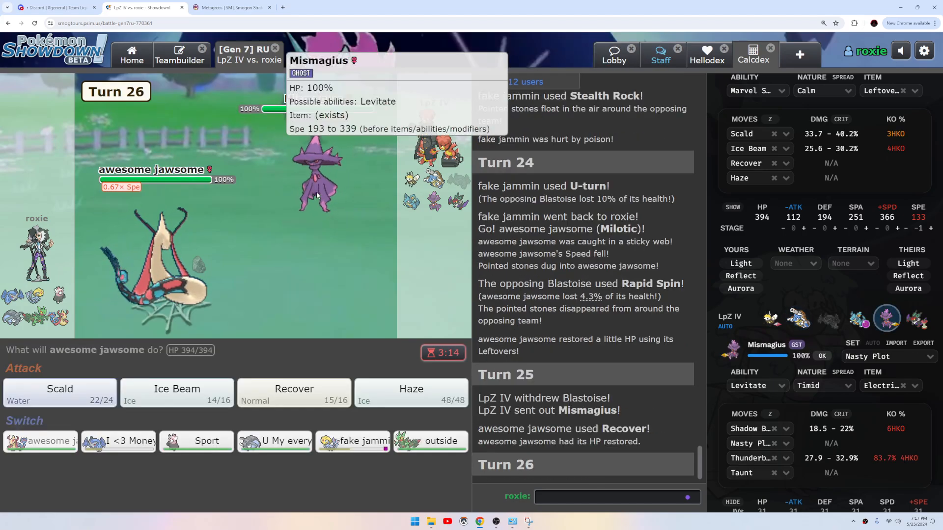
pyautogui.moveTo(60, 388)
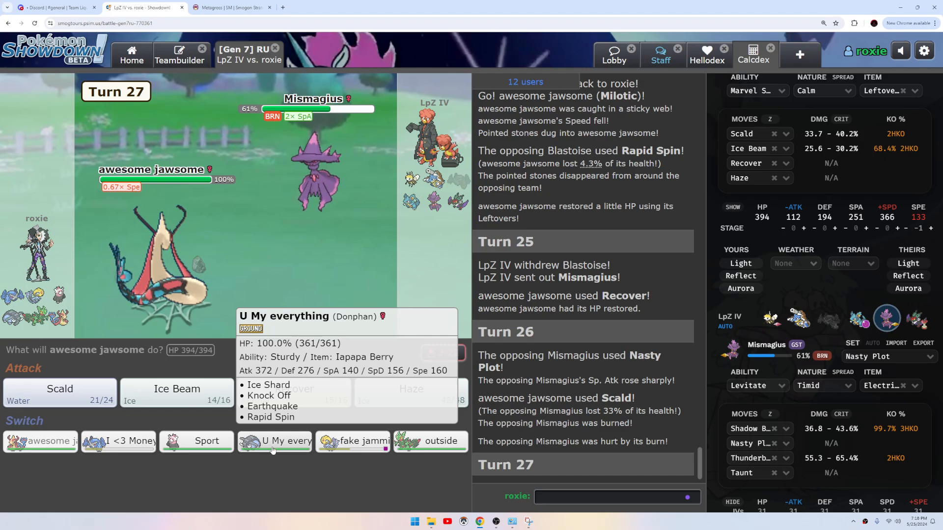
pyautogui.moveTo(352, 441)
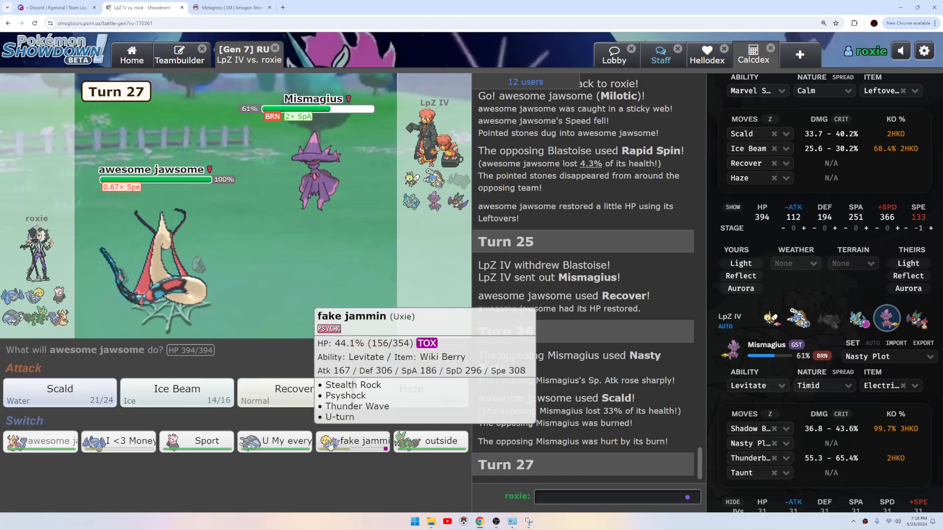
pyautogui.moveTo(430, 441)
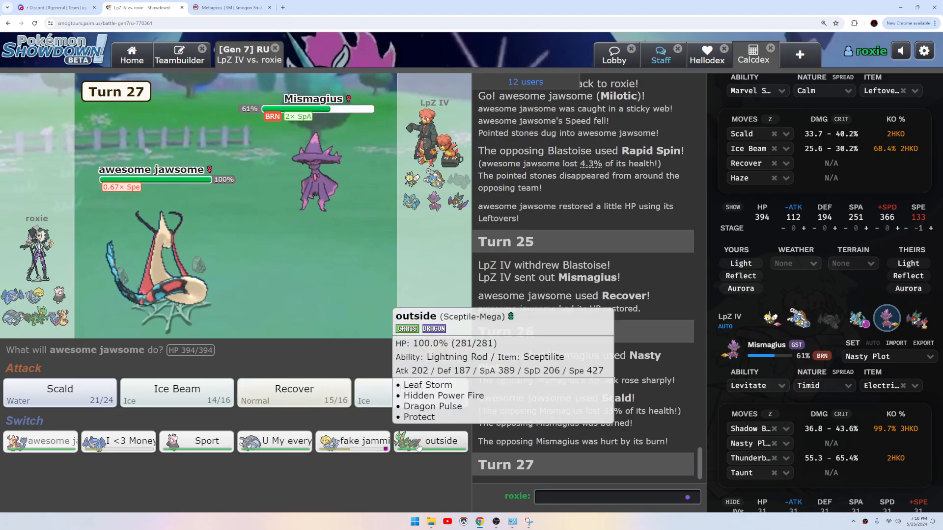
pyautogui.moveTo(128, 345)
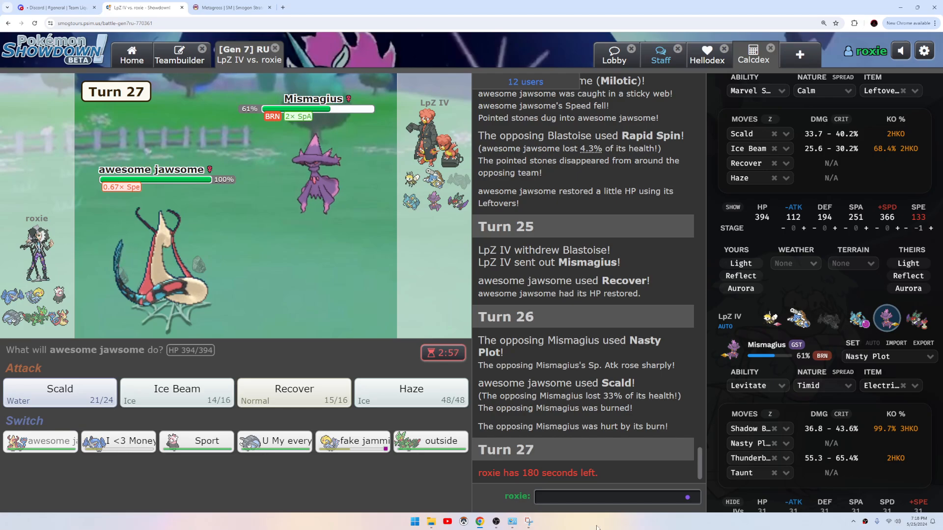
pyautogui.moveTo(411, 130)
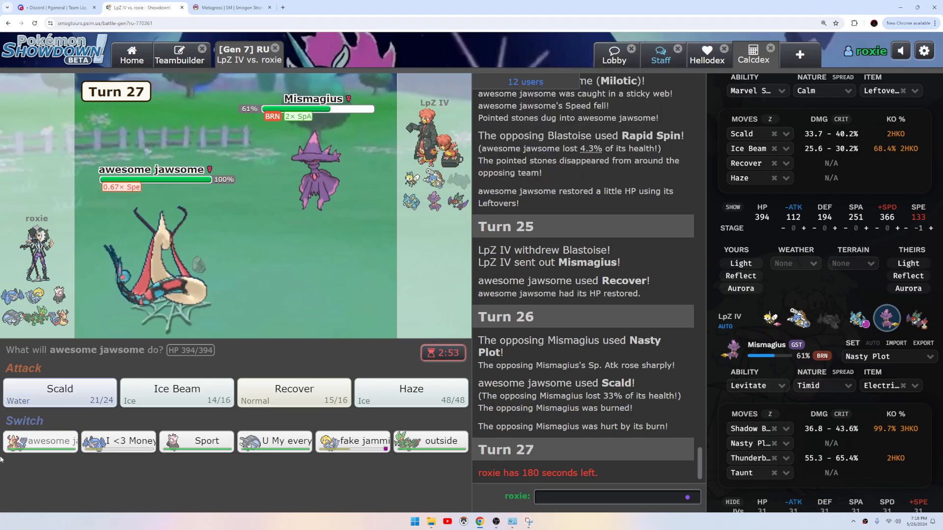
pyautogui.moveTo(118, 441)
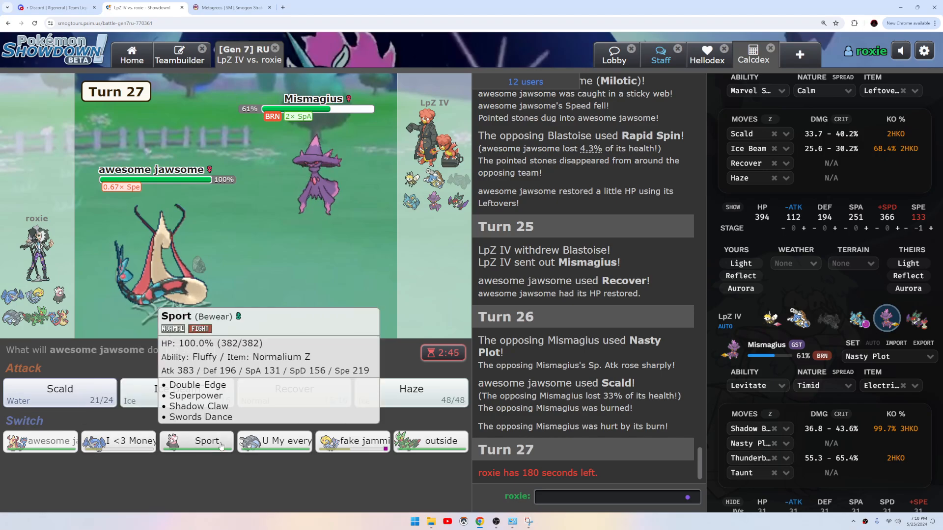
pyautogui.moveTo(119, 441)
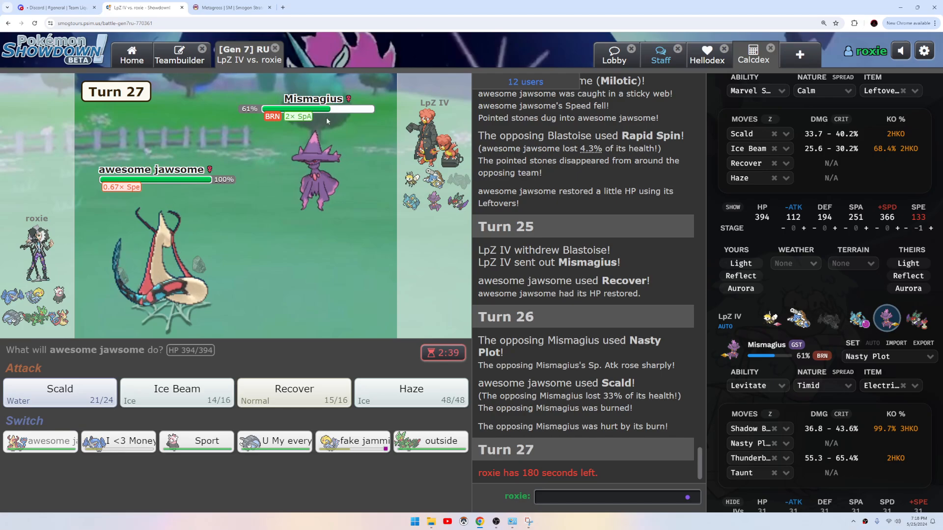
pyautogui.moveTo(274, 441)
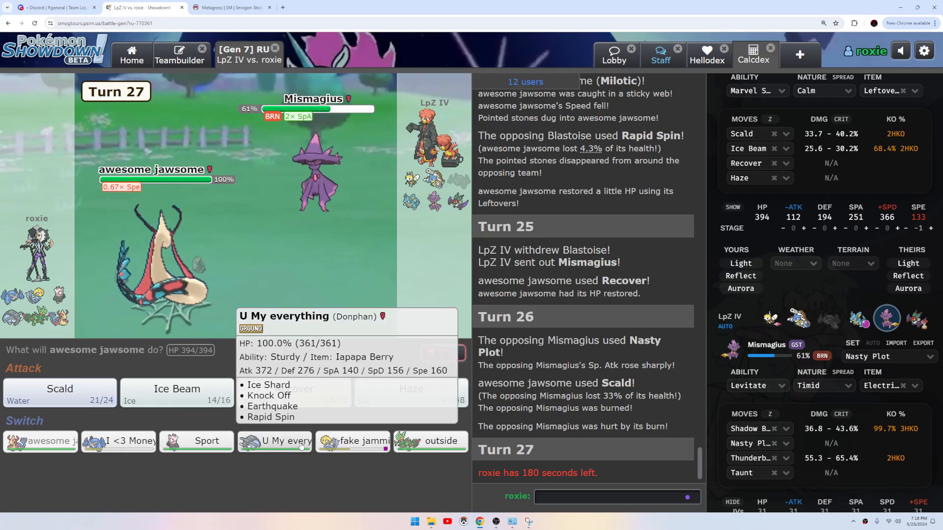
pyautogui.moveTo(351, 441)
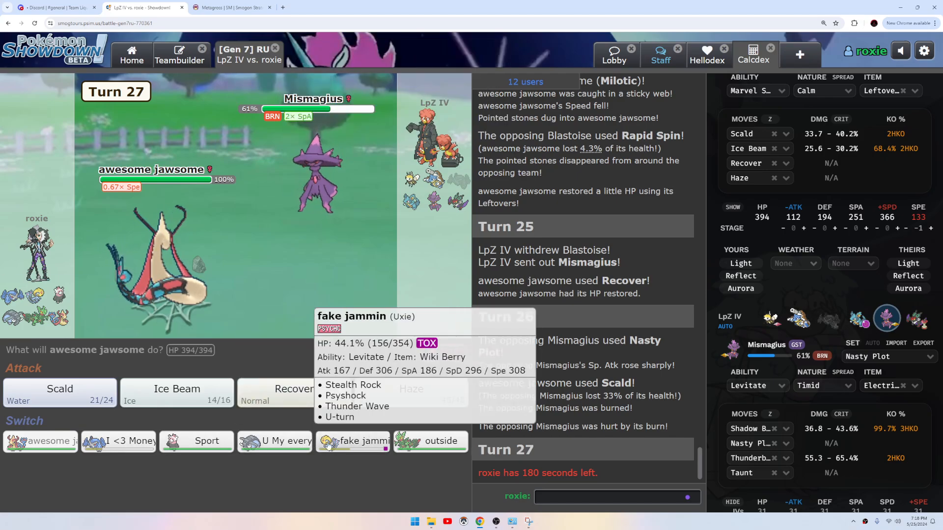
pyautogui.moveTo(275, 441)
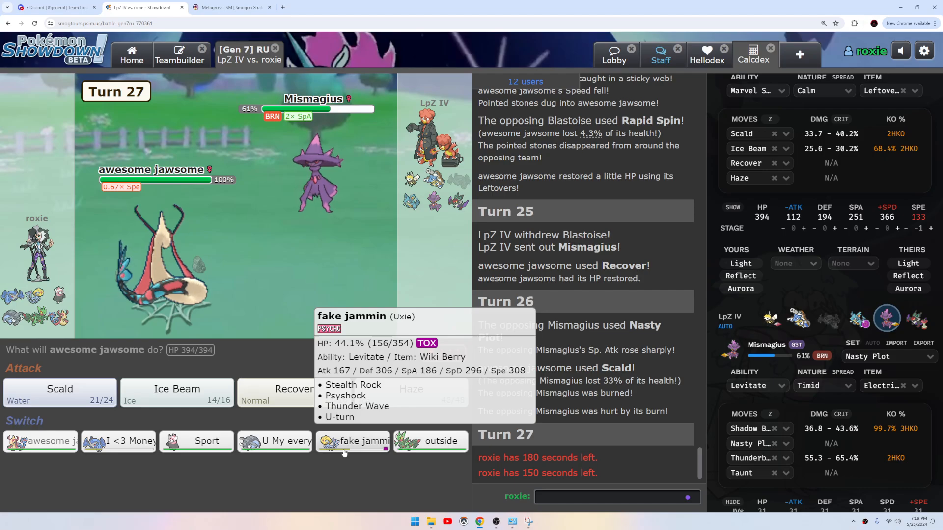
pyautogui.moveTo(196, 441)
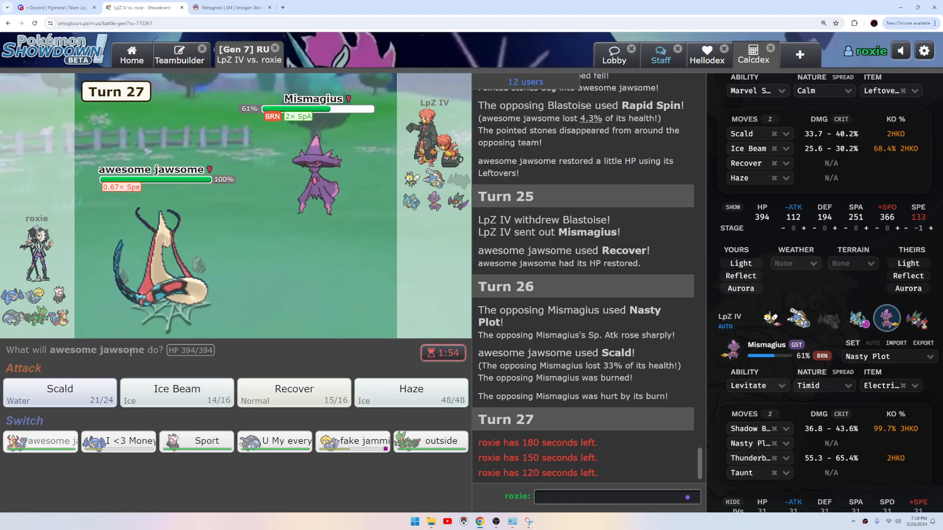
pyautogui.moveTo(315, 162)
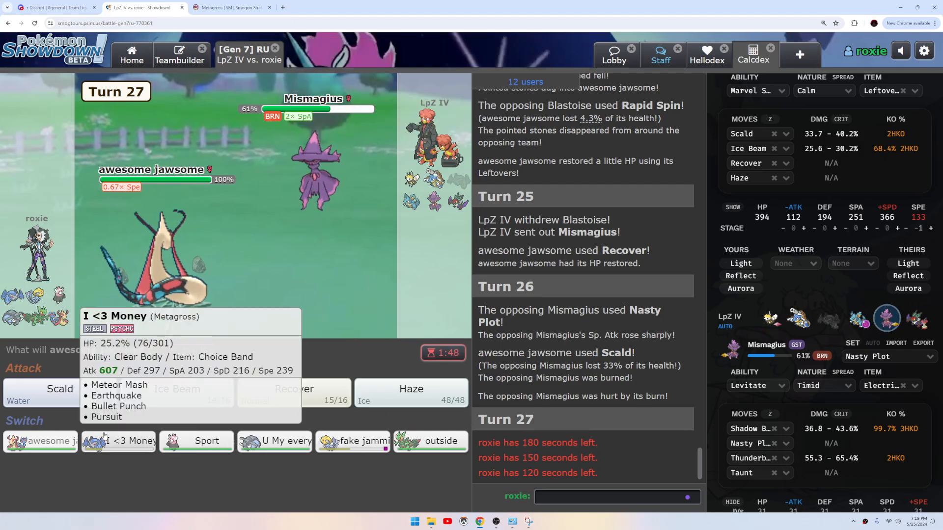
pyautogui.moveTo(245, 215)
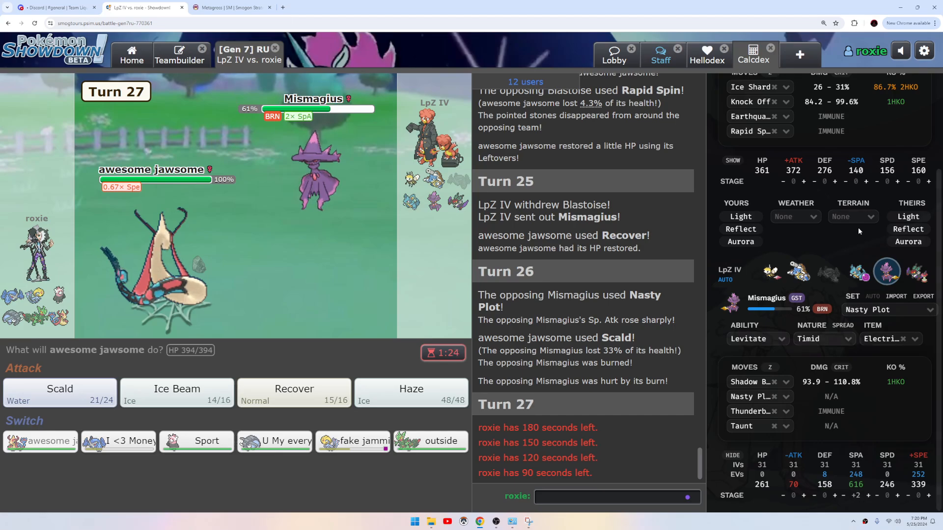
pyautogui.moveTo(410, 180)
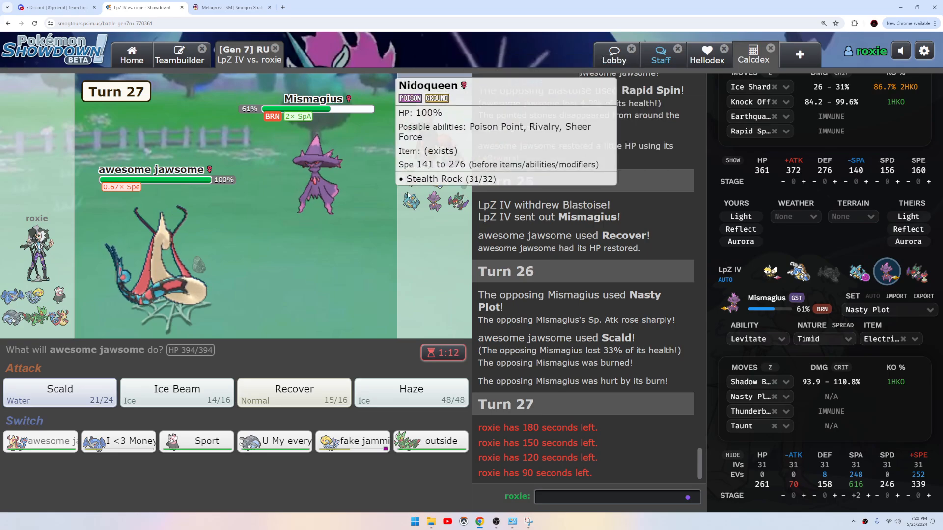
pyautogui.moveTo(274, 441)
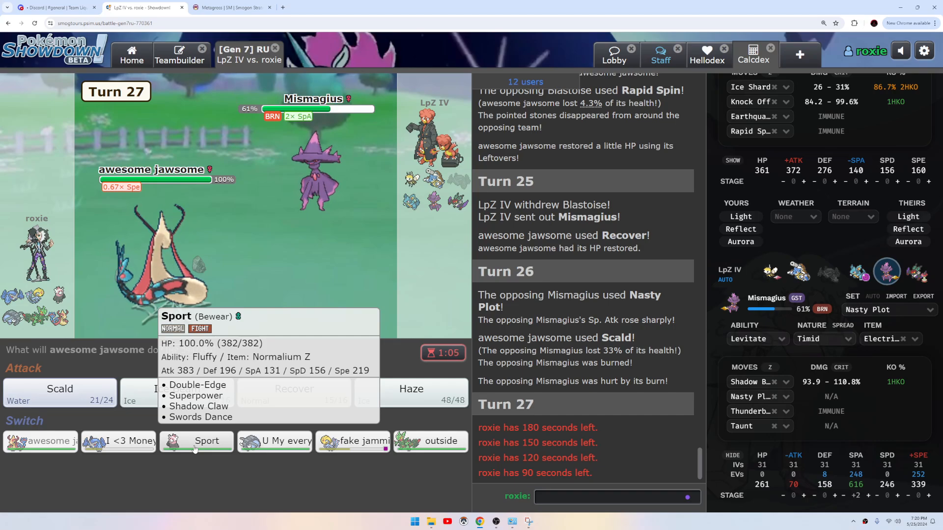
pyautogui.moveTo(413, 186)
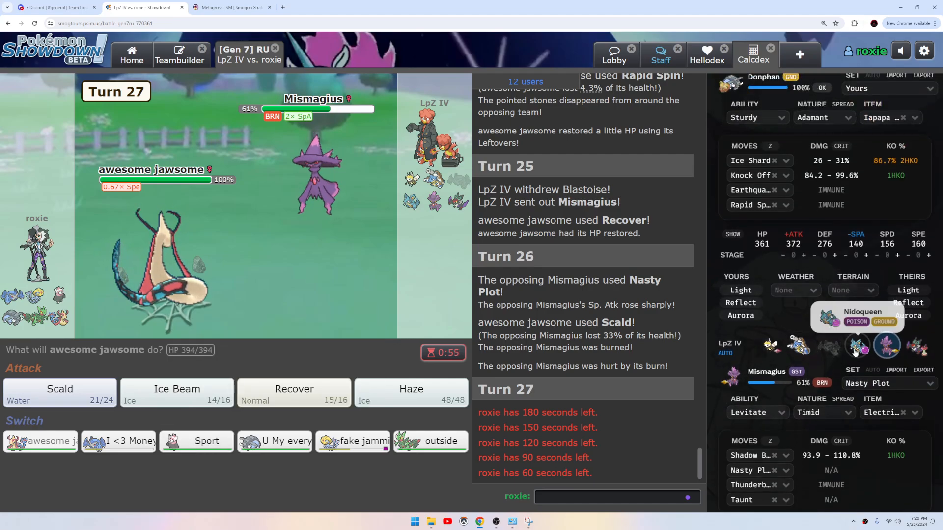
# Load the opposing Nidoqueen's Sheer Force Life Orb set in Calcdex for Donphan's matchup.
pyautogui.click(856, 271)
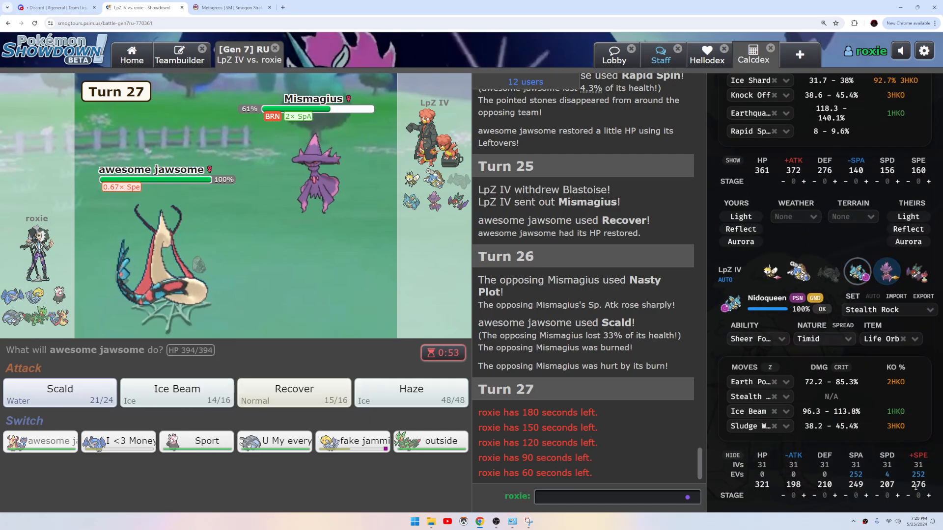
pyautogui.moveTo(282, 441)
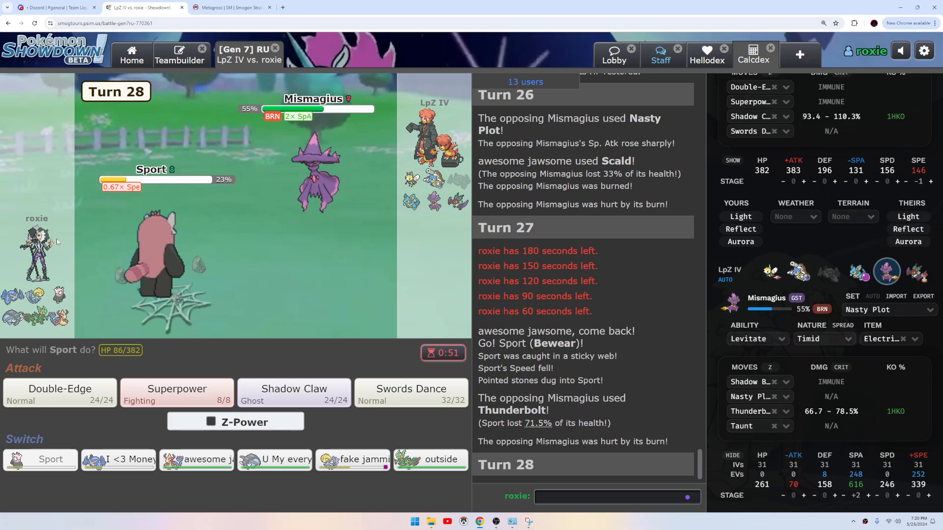
pyautogui.moveTo(317, 175)
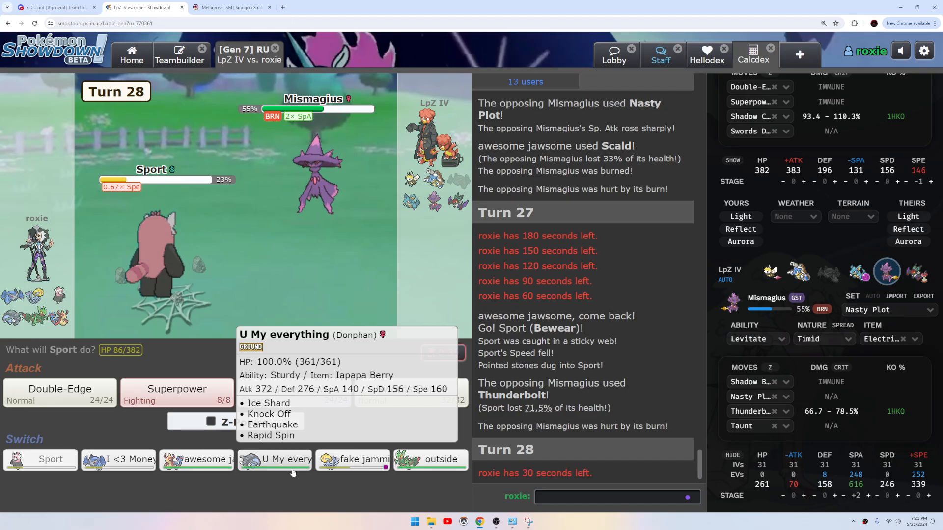
# Switch Bewear to Donphan on turn 28, then bring Bewear back in on turn 29.
pyautogui.click(280, 460)
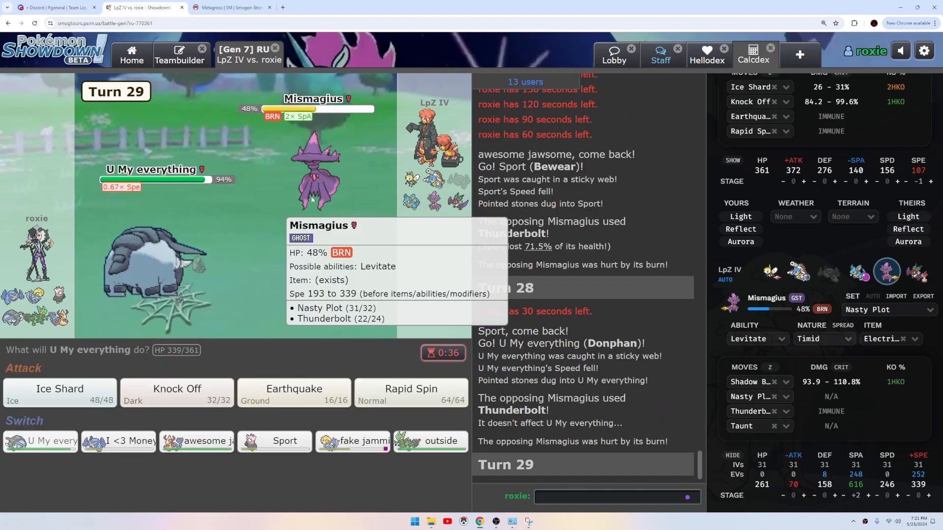
pyautogui.click(40, 441)
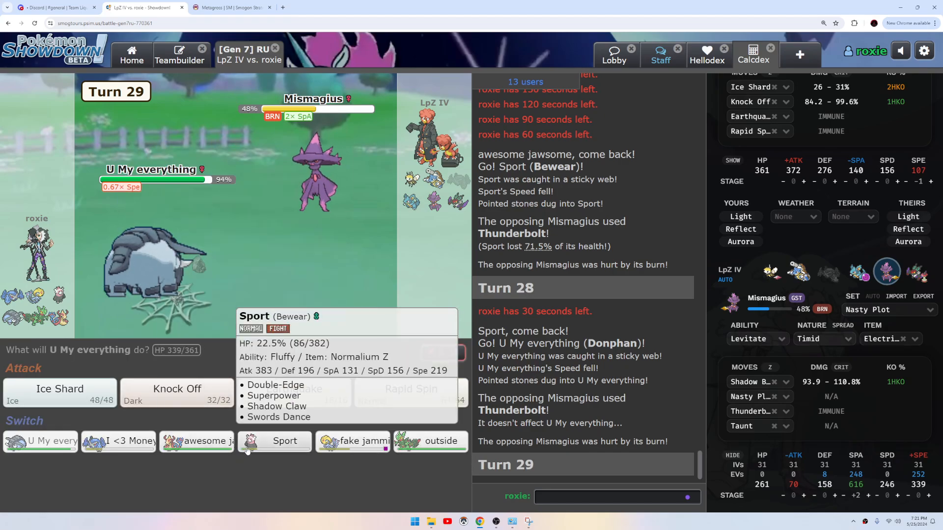
pyautogui.click(284, 441)
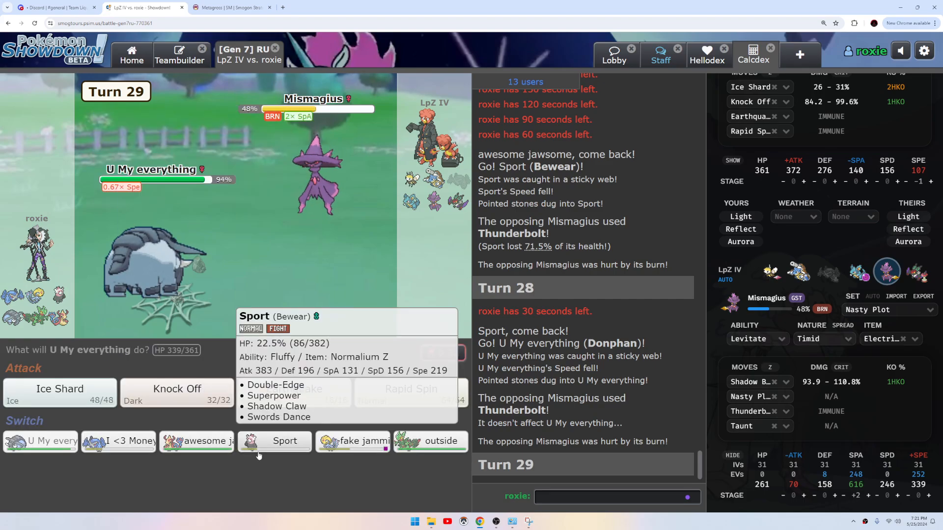
pyautogui.click(285, 440)
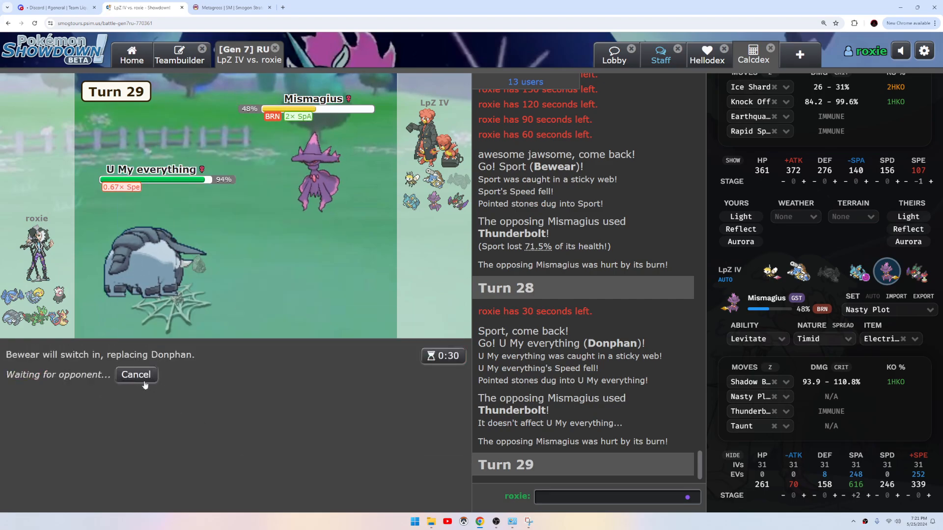
pyautogui.click(135, 374)
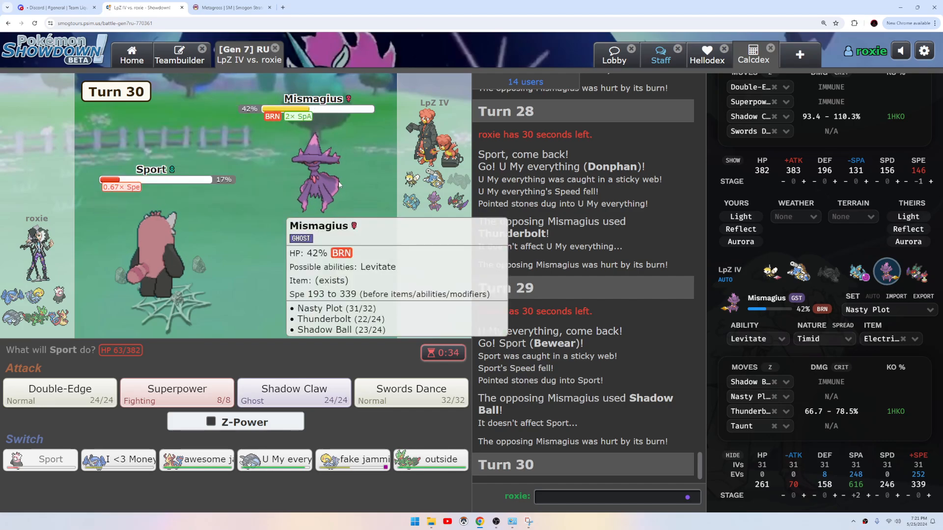
pyautogui.moveTo(156, 439)
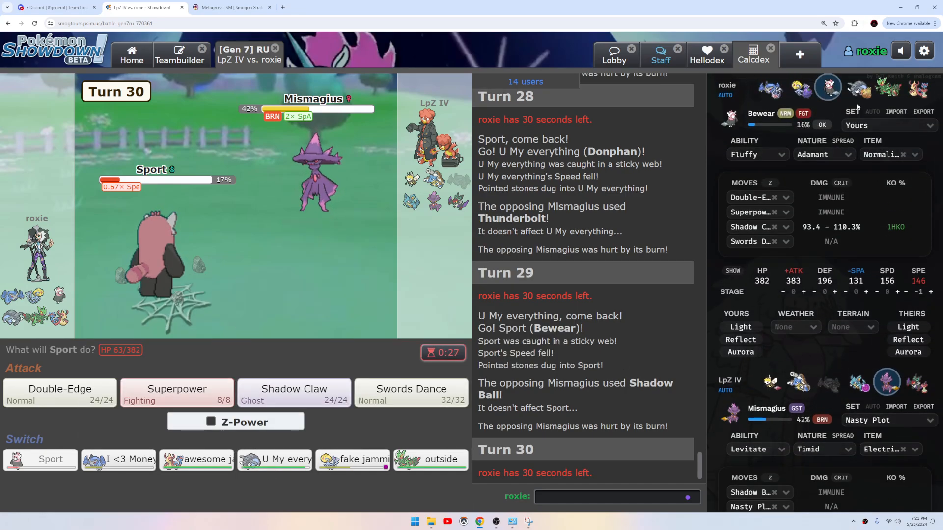
# Check Donphan's calcs against Mismagius, then switch Bewear out for Mega Sceptile.
pyautogui.click(856, 88)
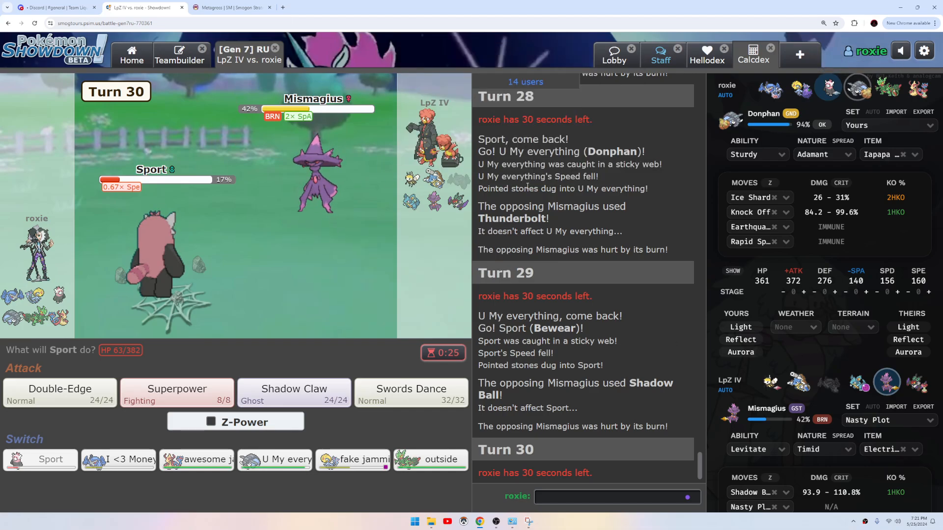
pyautogui.moveTo(315, 341)
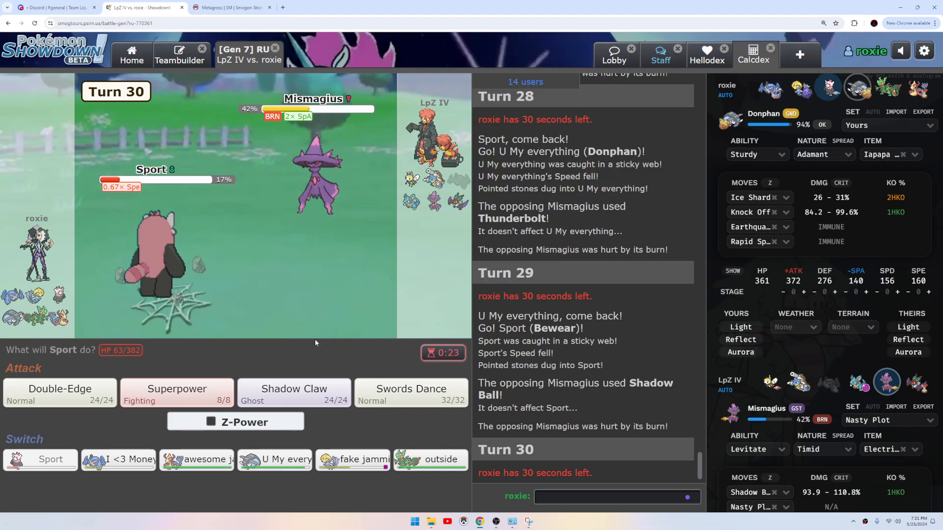
pyautogui.moveTo(430, 459)
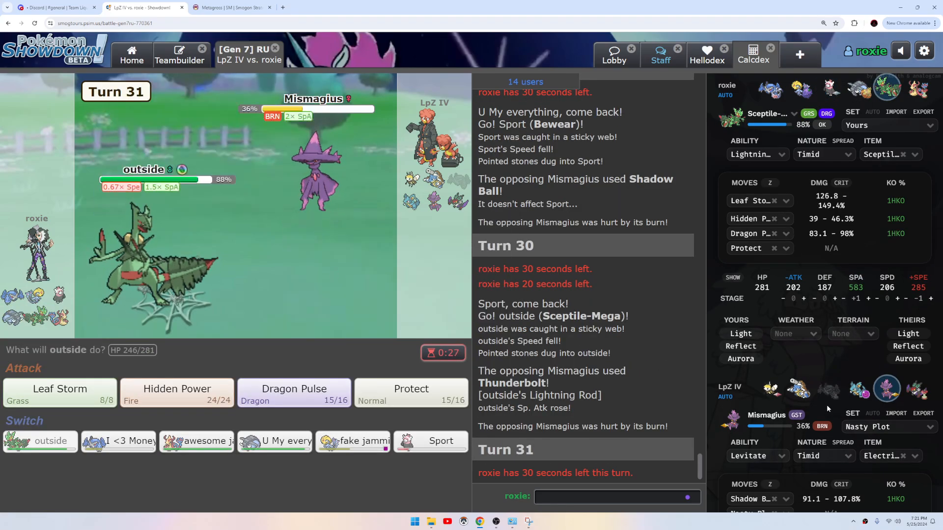
pyautogui.moveTo(318, 168)
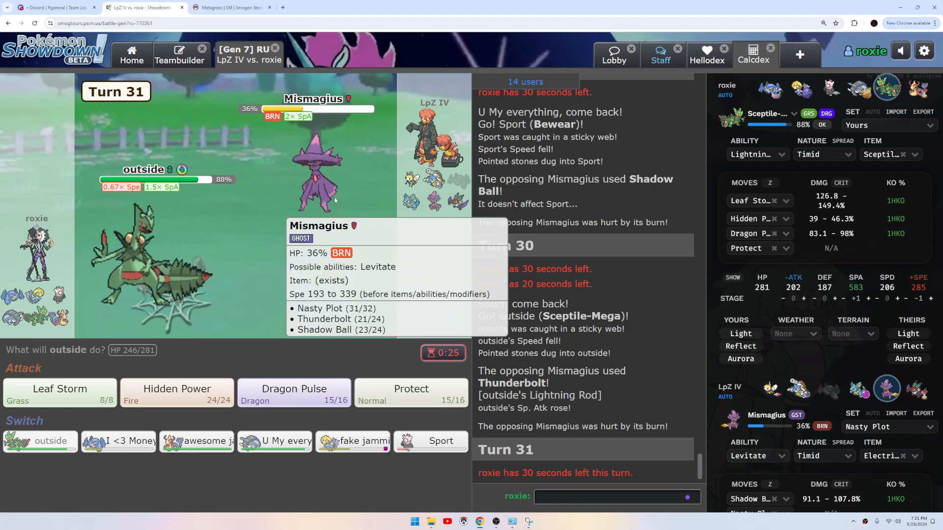
pyautogui.click(411, 389)
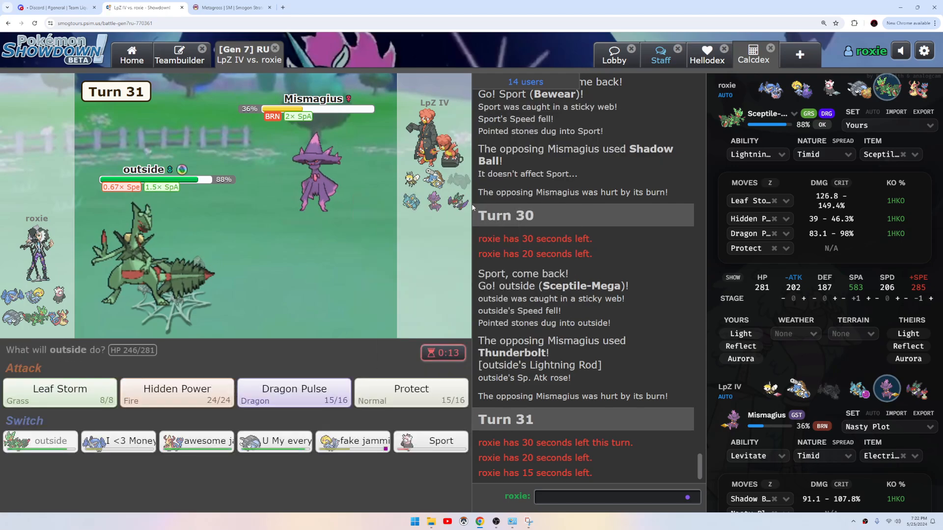
pyautogui.moveTo(411, 393)
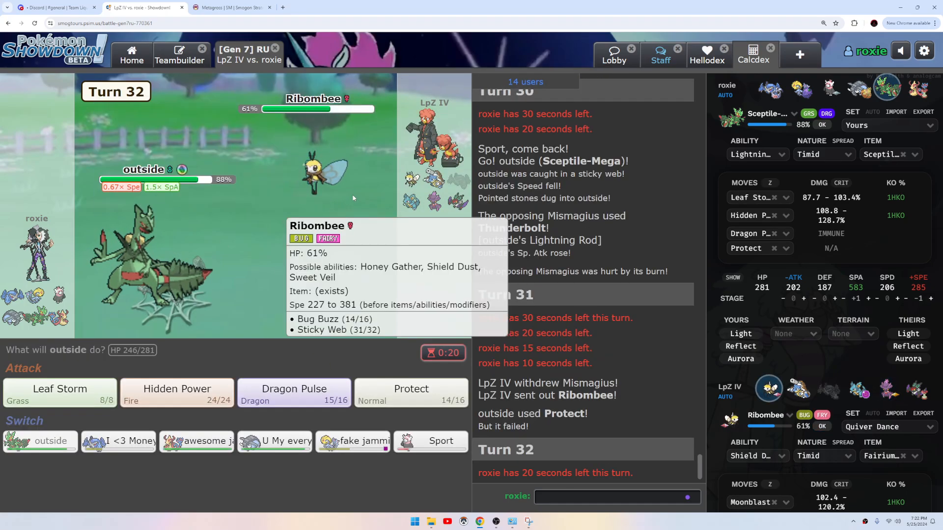
# Use Protect with Mega Sceptile twice, blocking Ribombee's Moonblast on turn 32.
pyautogui.click(412, 392)
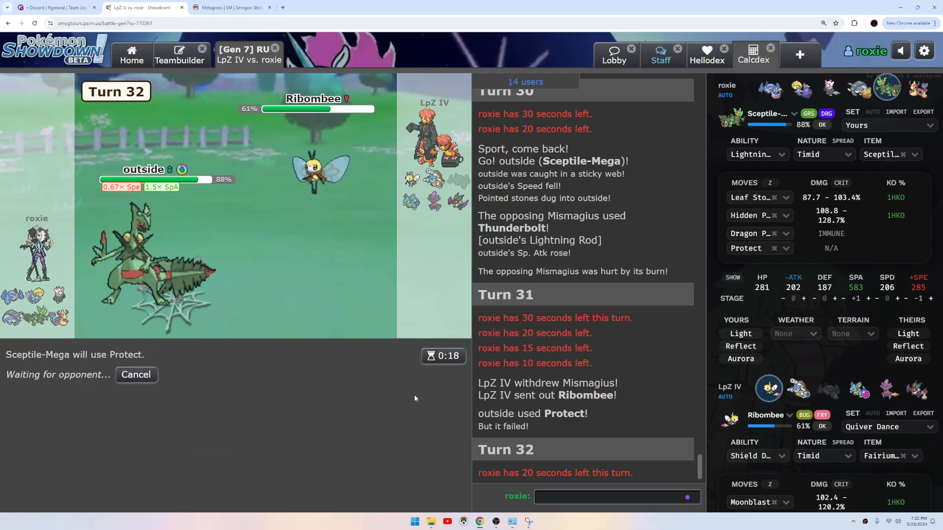
pyautogui.moveTo(320, 175)
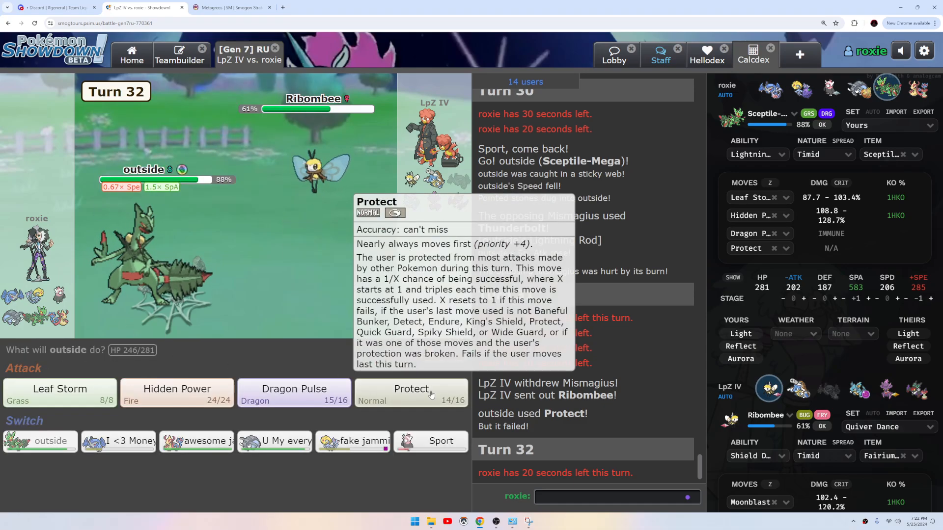
pyautogui.click(411, 394)
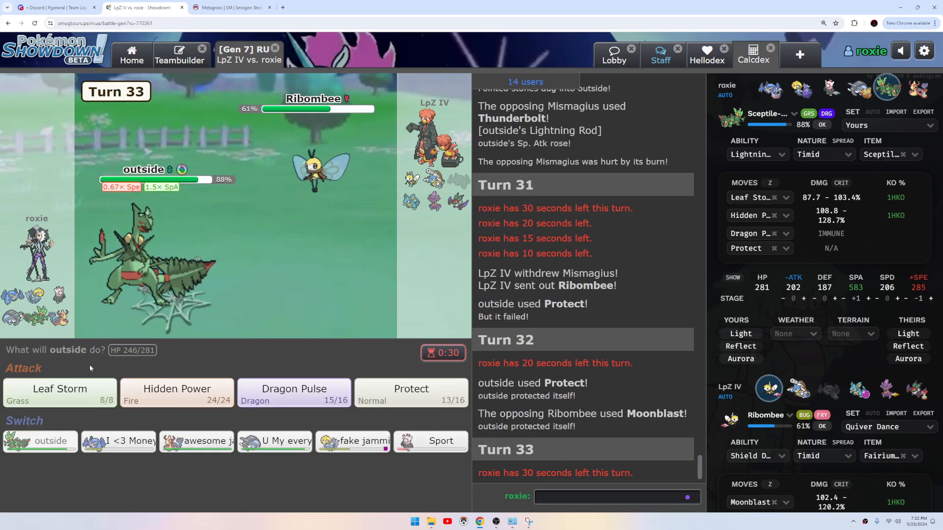
pyautogui.moveTo(322, 168)
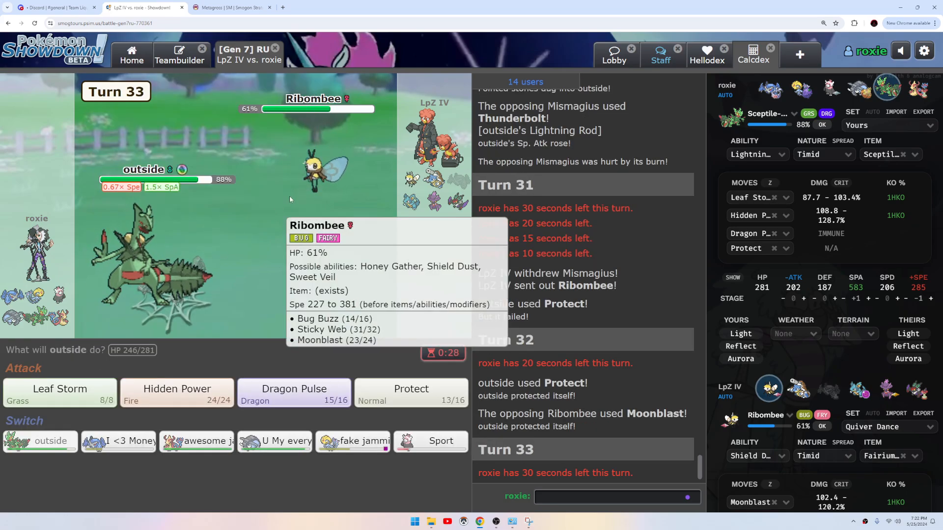
pyautogui.moveTo(274, 441)
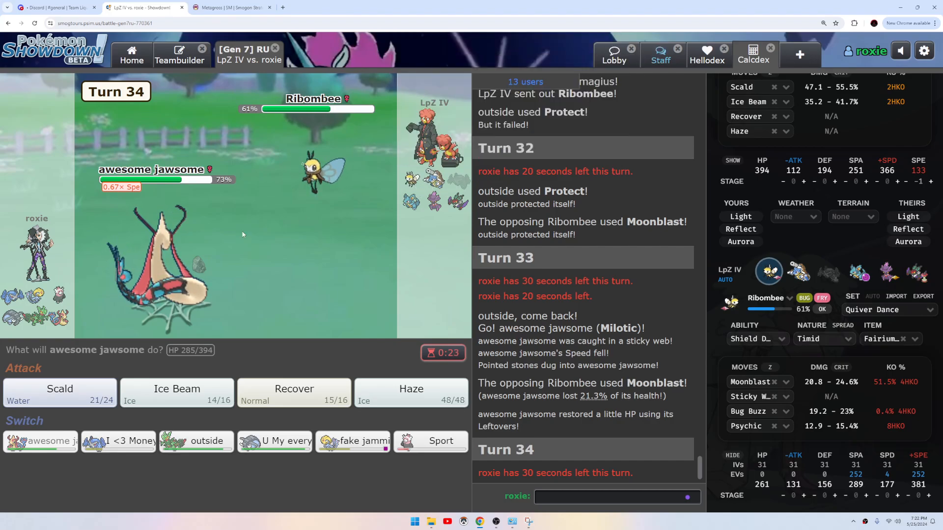
pyautogui.moveTo(294, 393)
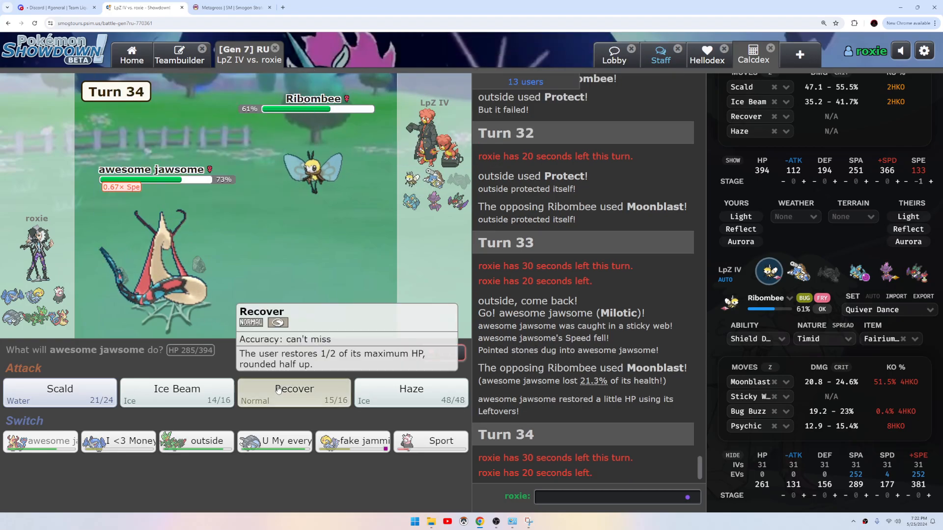
# Recover with Milotic, then Scald Nidoqueen twice until it faints.
pyautogui.click(293, 393)
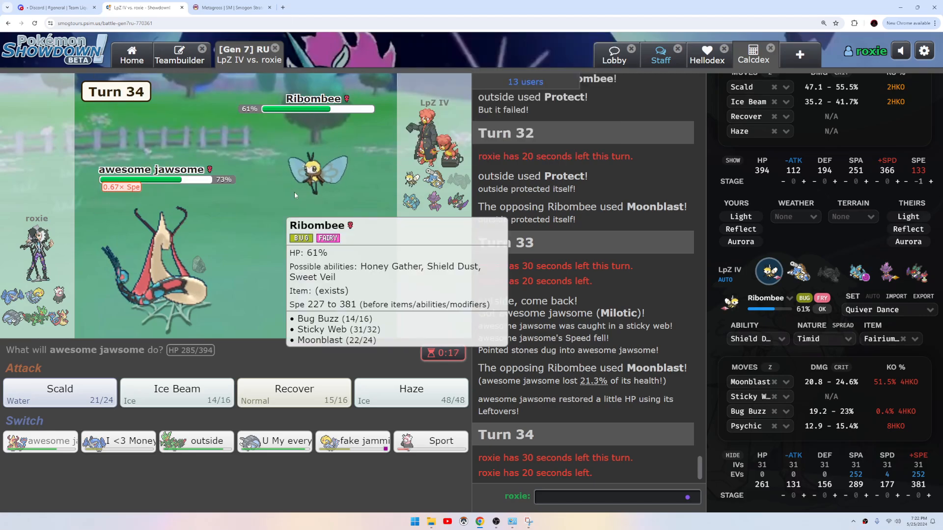
pyautogui.moveTo(293, 388)
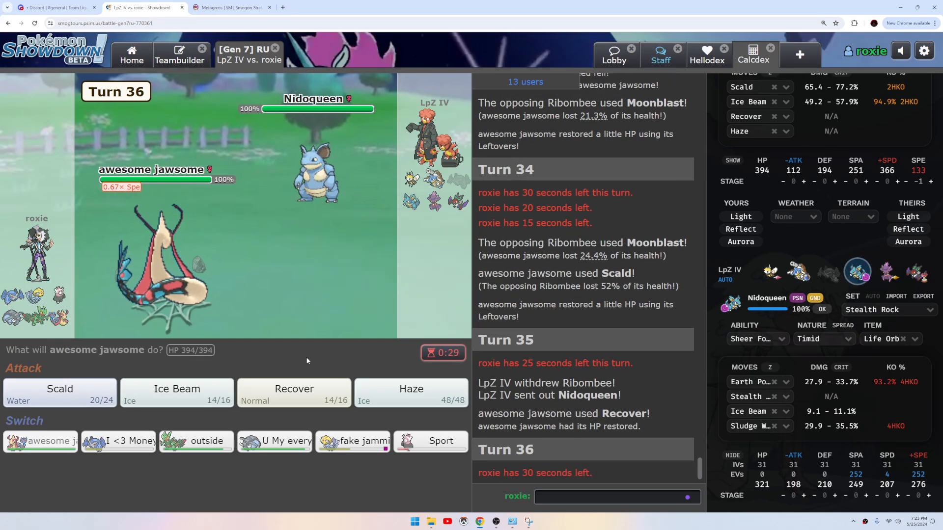
pyautogui.moveTo(60, 391)
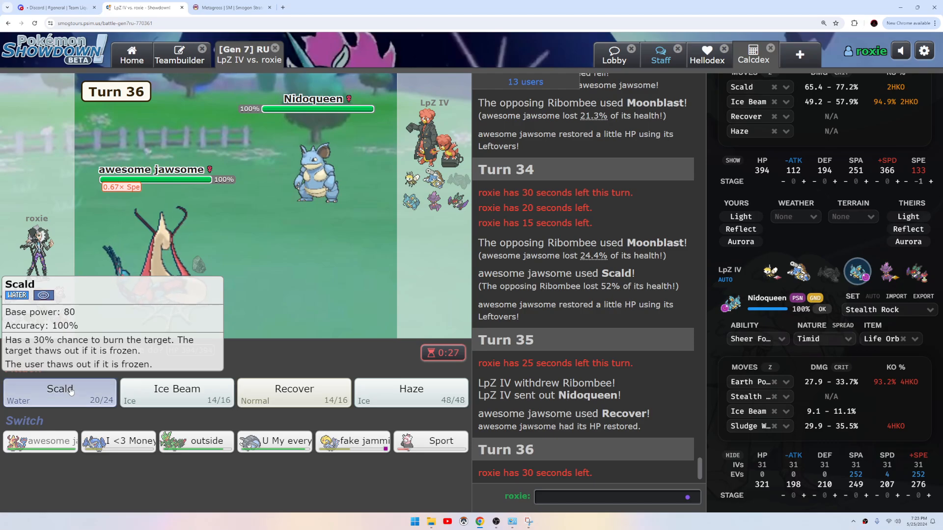
pyautogui.click(60, 389)
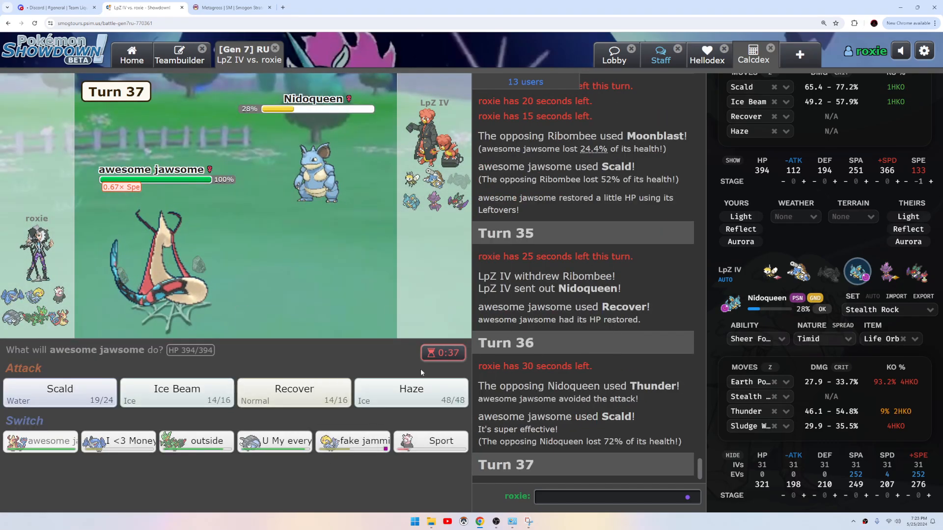
pyautogui.moveTo(353, 440)
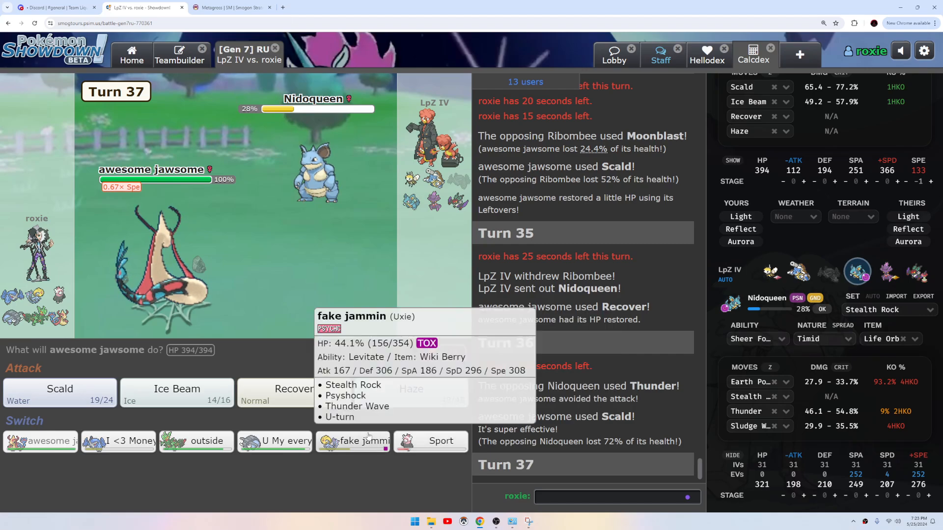
pyautogui.moveTo(431, 441)
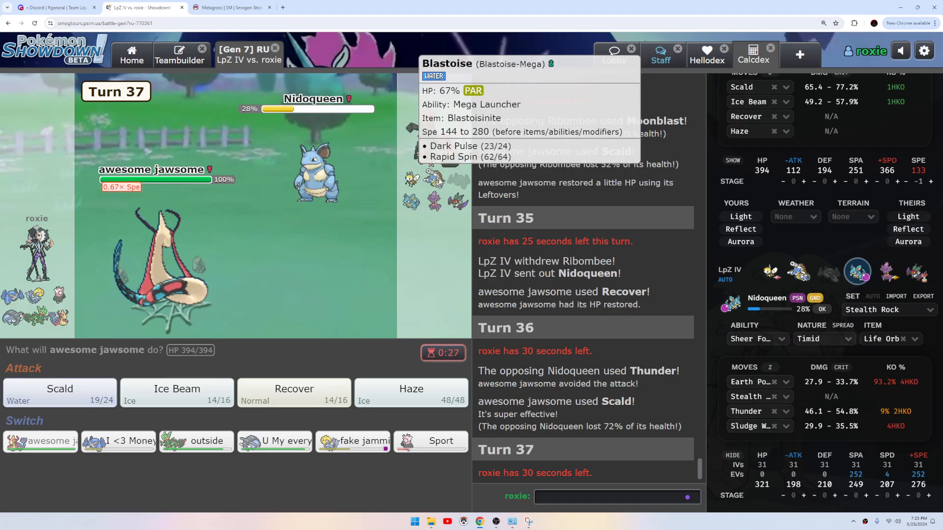
pyautogui.click(59, 393)
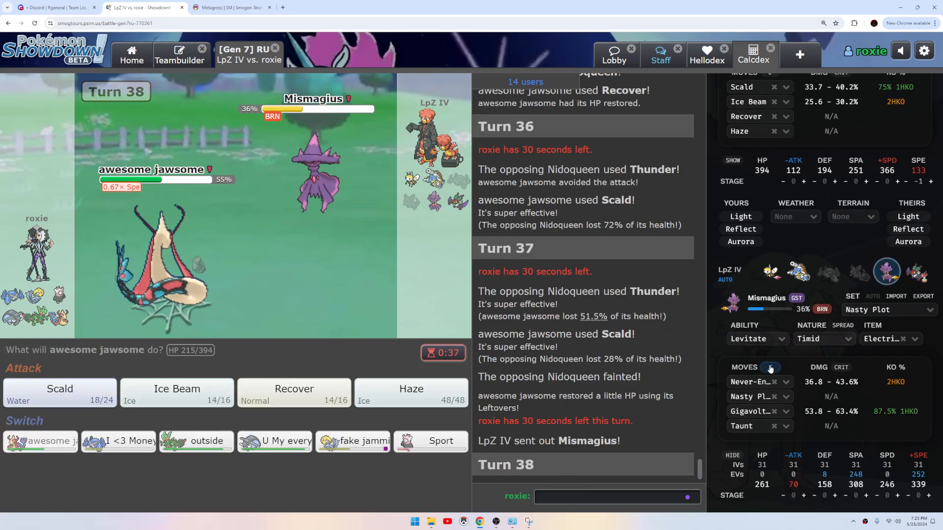
pyautogui.moveTo(432, 441)
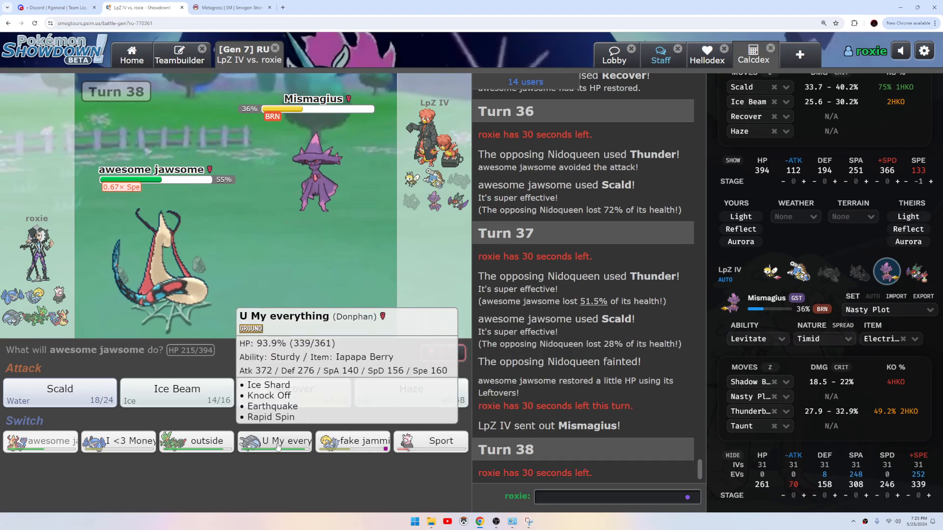
# Switch Milotic to Donphan against Mismagius, then knock it out with Knock Off.
pyautogui.click(274, 440)
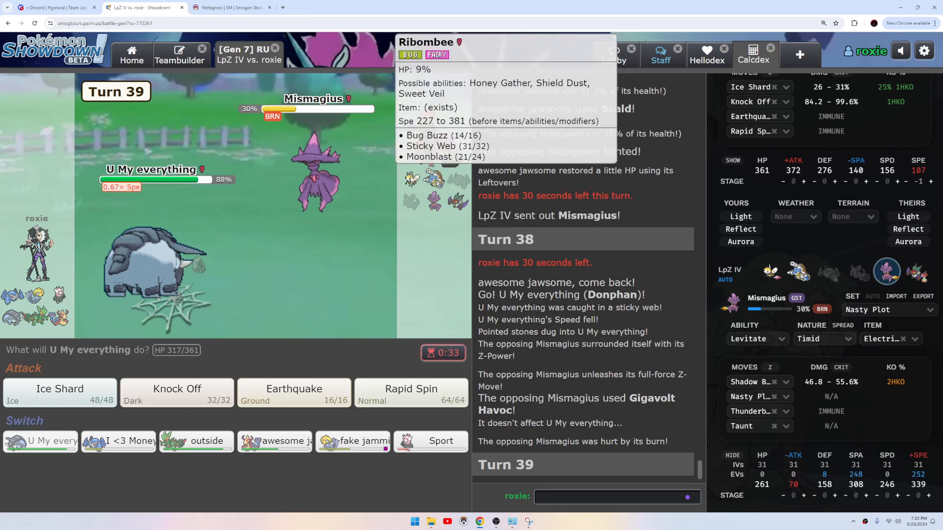
pyautogui.click(177, 393)
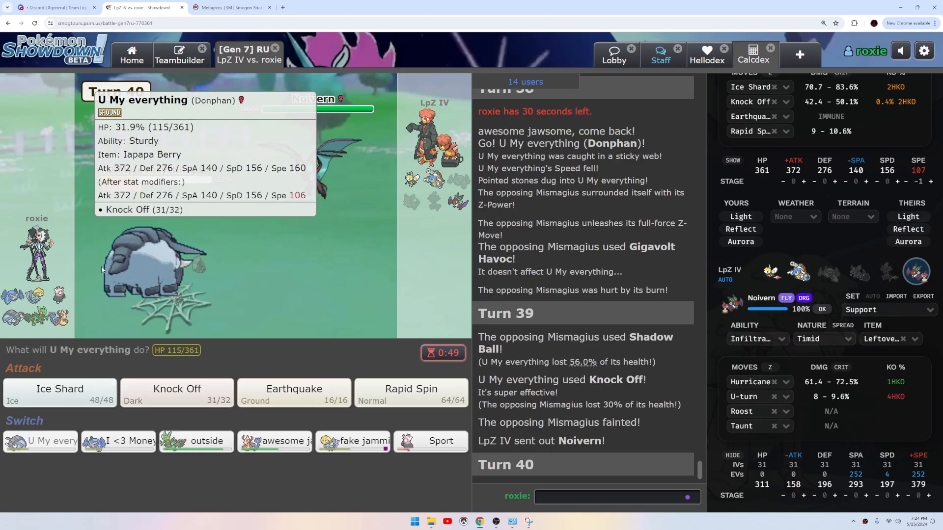
# Hit Noivern with Donphan's Ice Shard, cutting it to 33% before Donphan faints.
pyautogui.click(59, 393)
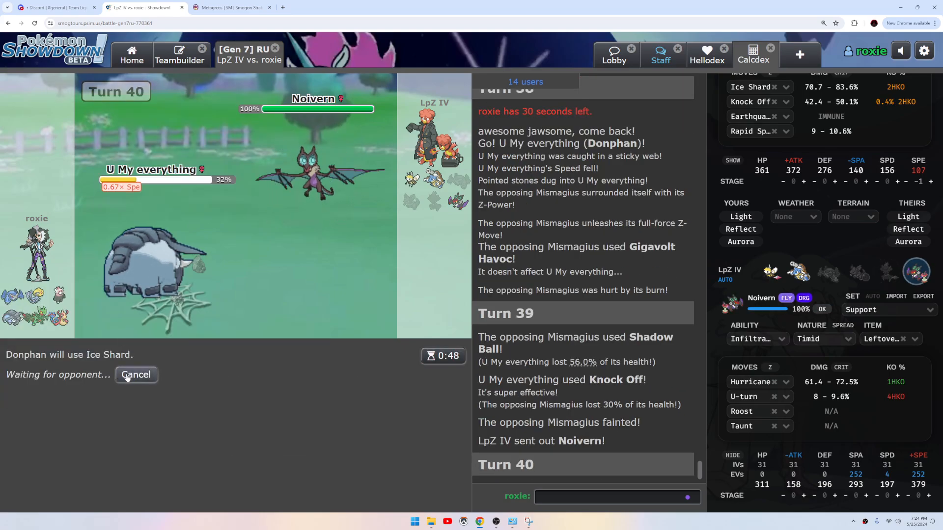
pyautogui.moveTo(309, 180)
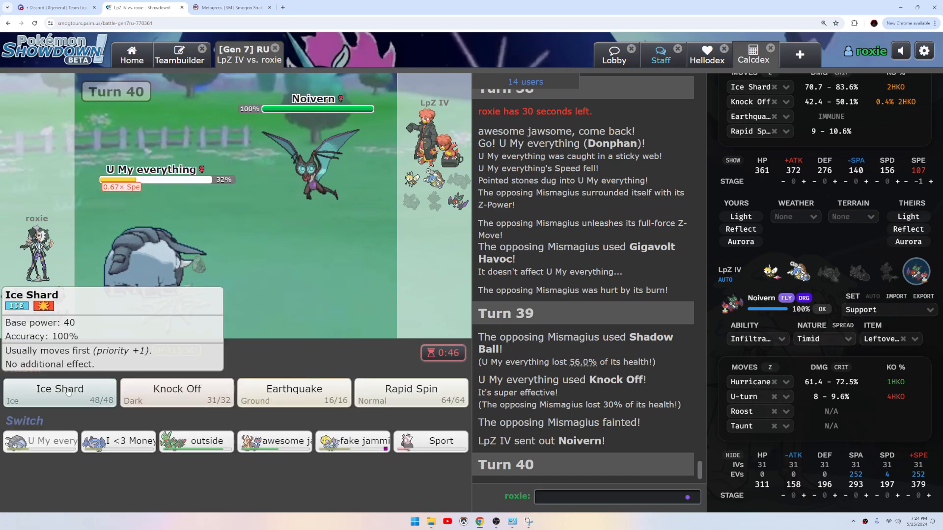
pyautogui.click(59, 393)
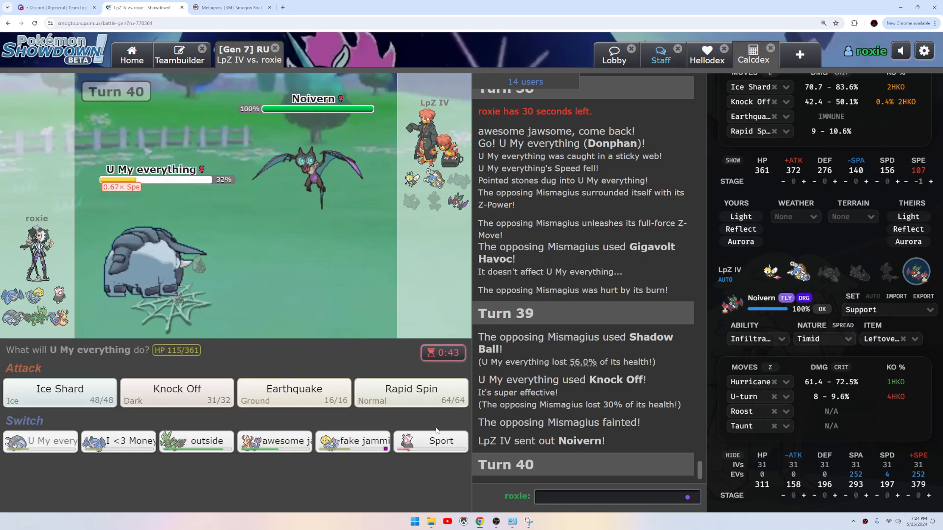
pyautogui.moveTo(60, 394)
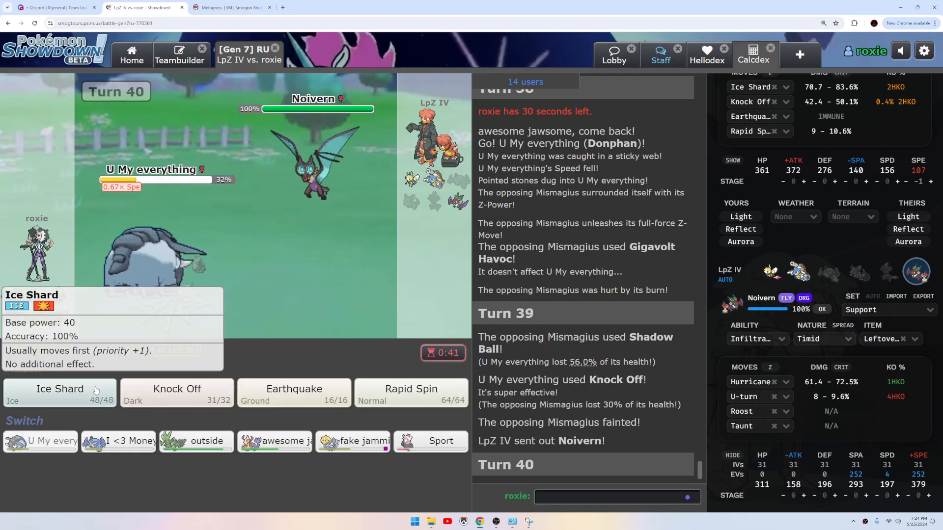
pyautogui.click(60, 389)
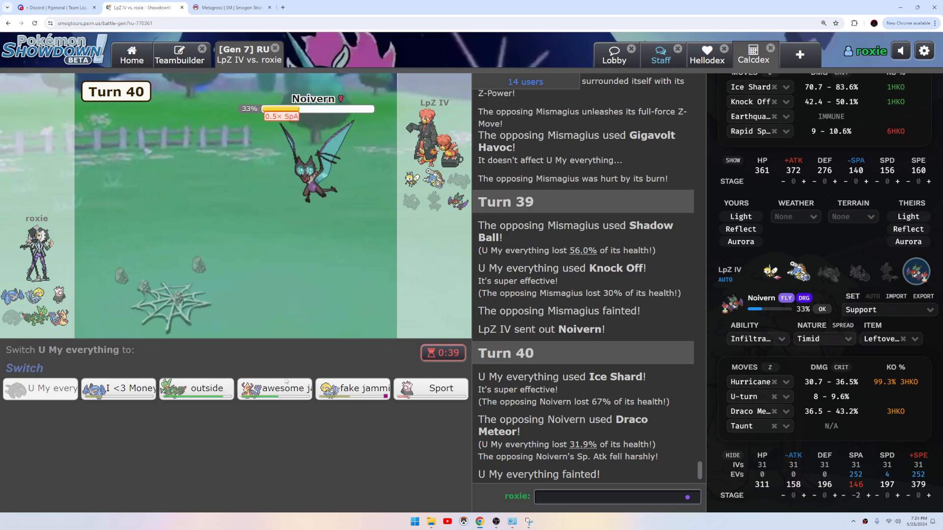
pyautogui.moveTo(119, 388)
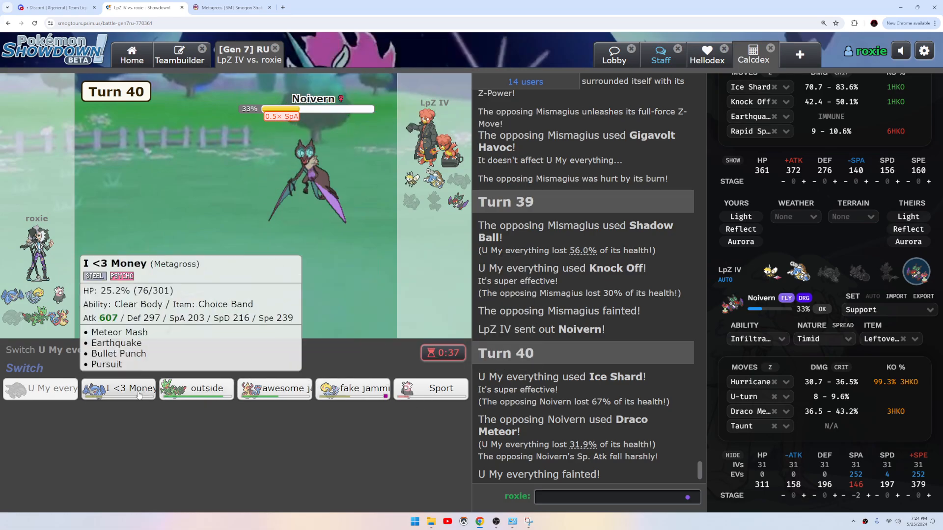
pyautogui.moveTo(274, 388)
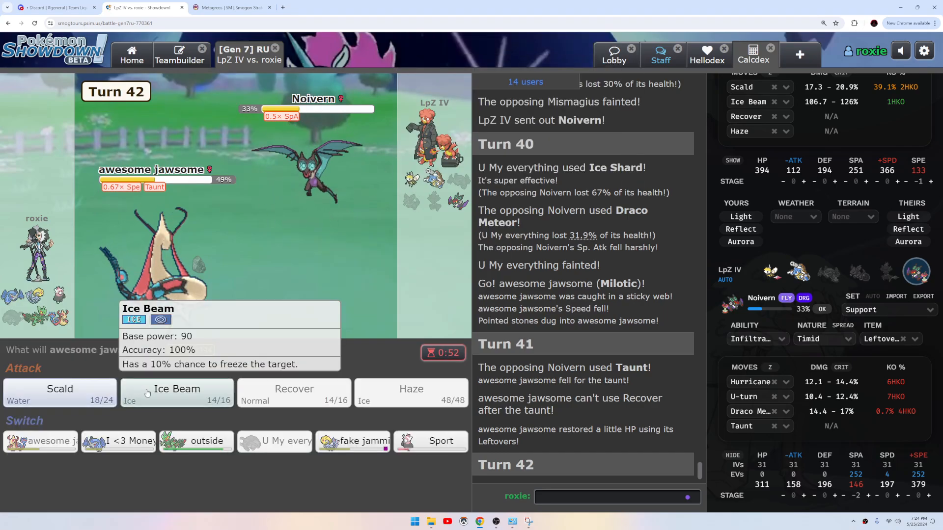
# Knock out Noivern with Milotic's Ice Beam on turn 42, bringing Ribombee in.
pyautogui.click(176, 393)
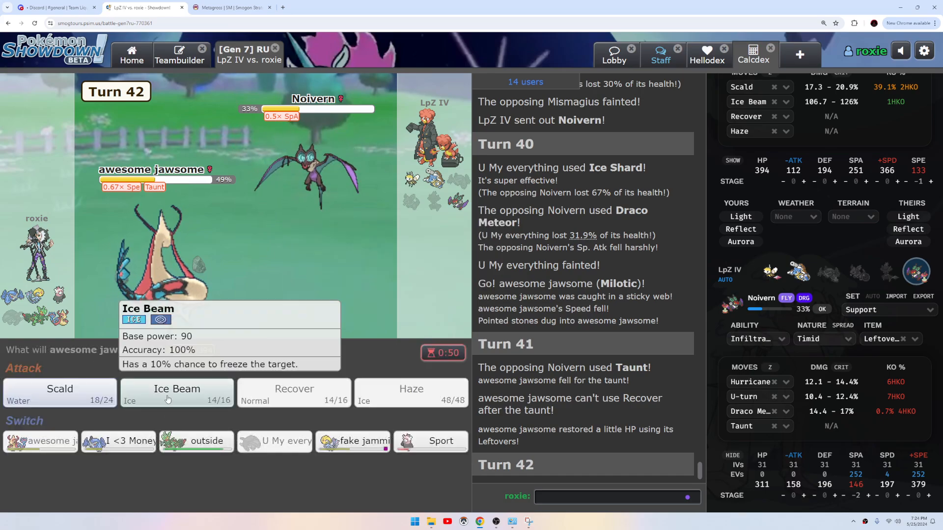
pyautogui.click(176, 393)
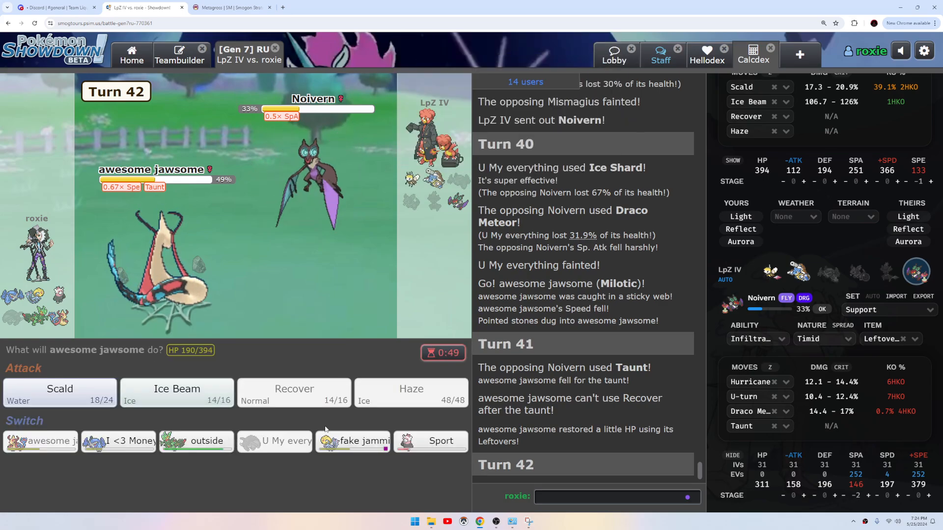
pyautogui.click(177, 393)
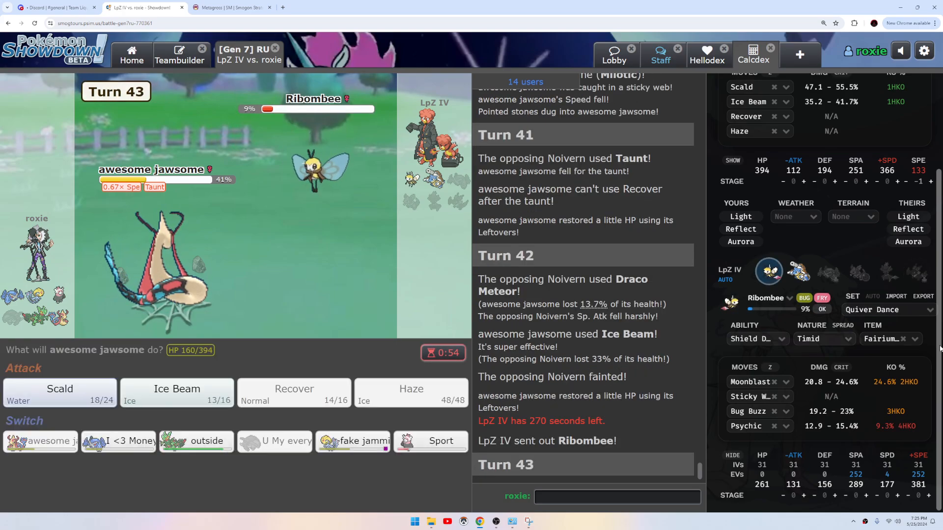
pyautogui.moveTo(60, 392)
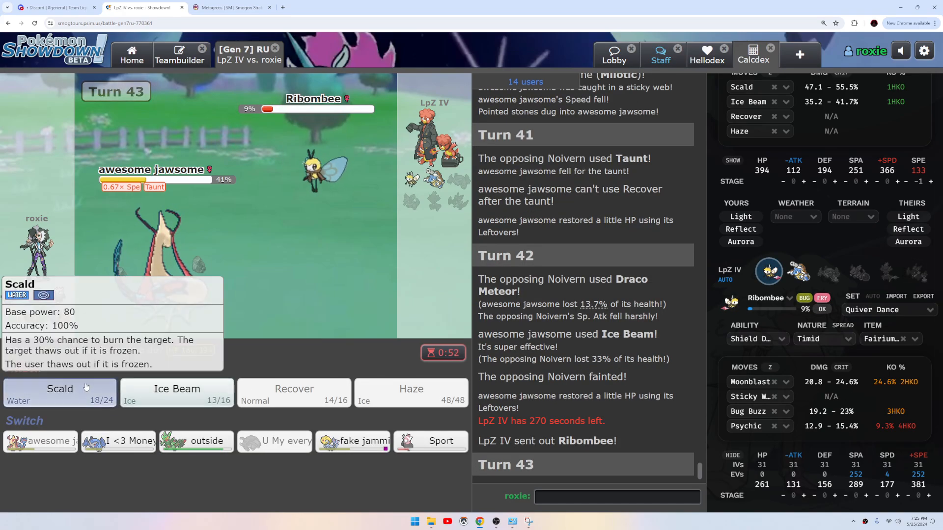
pyautogui.moveTo(366, 191)
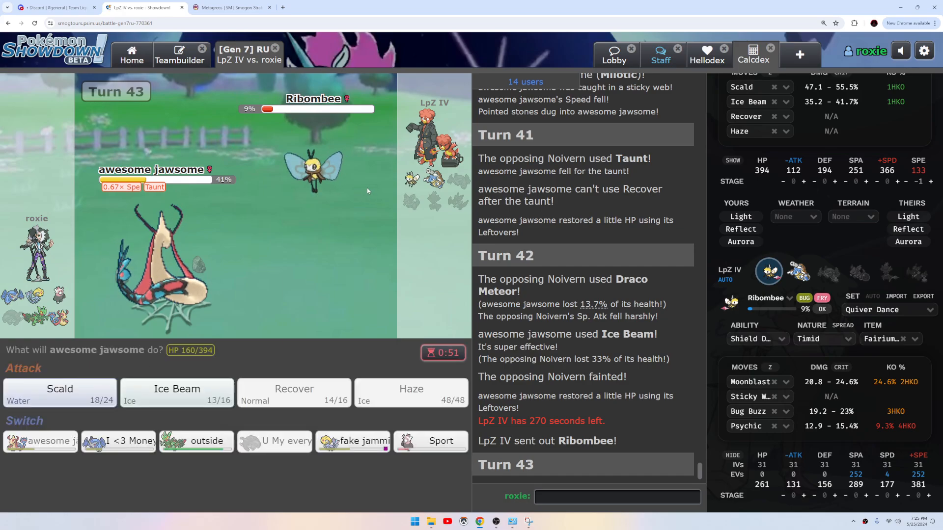